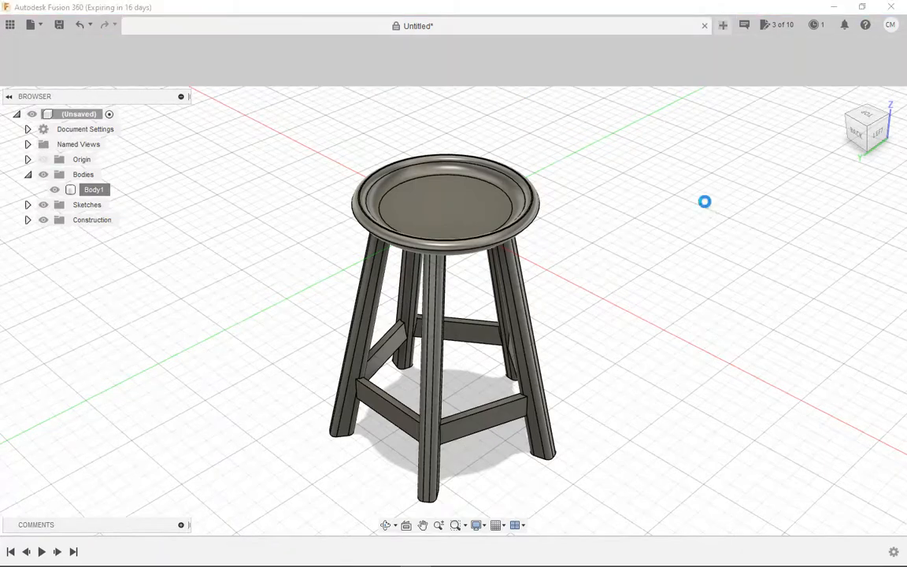
- Open a new blank design, Untitled(1), keeping the finished stool as reference
click(722, 25)
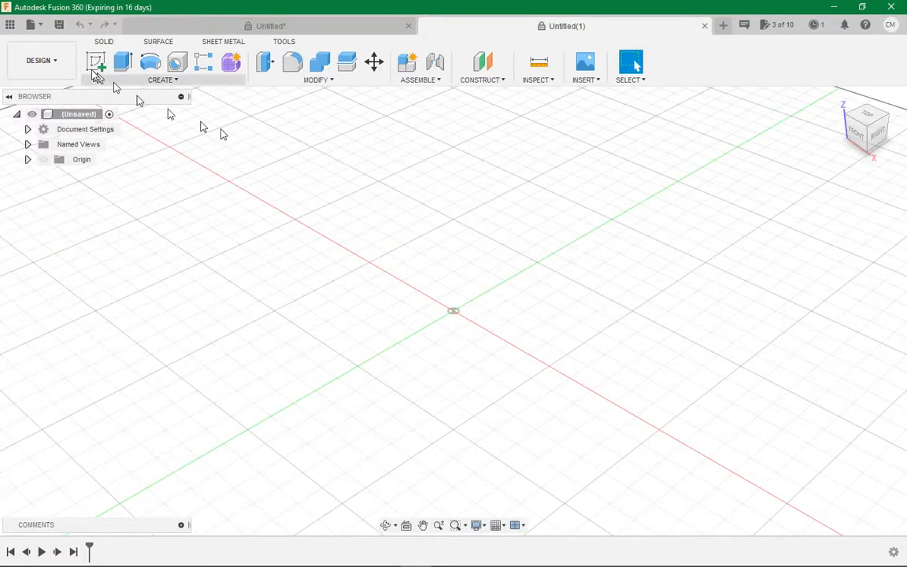
- Sketch a rectangle from the origin on a vertical plane and extrude it symmetrically 5 mm
click(95, 62)
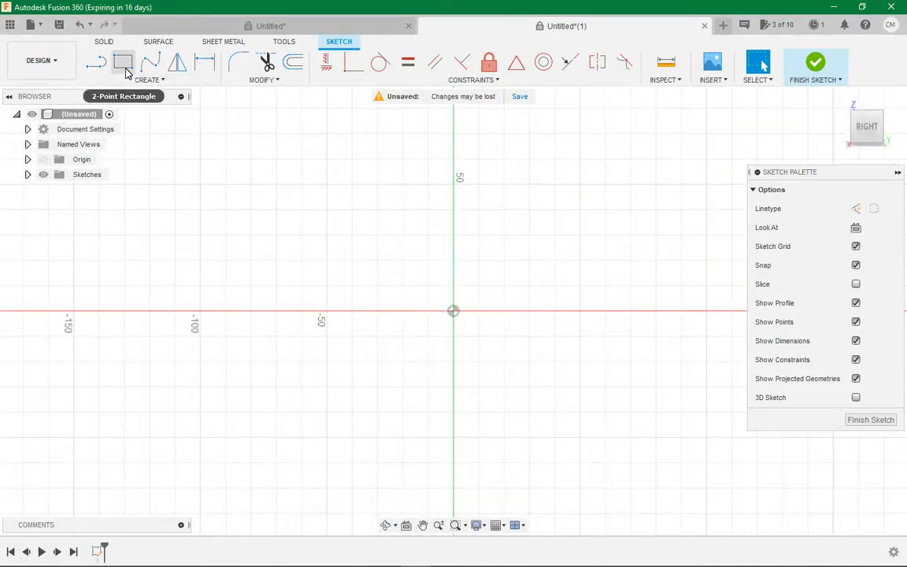
click(123, 62)
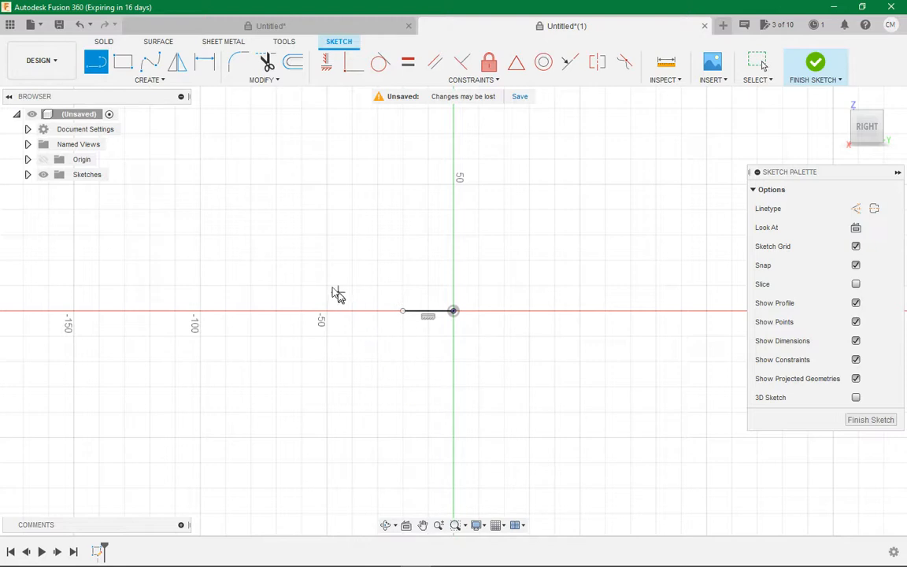
click(123, 62)
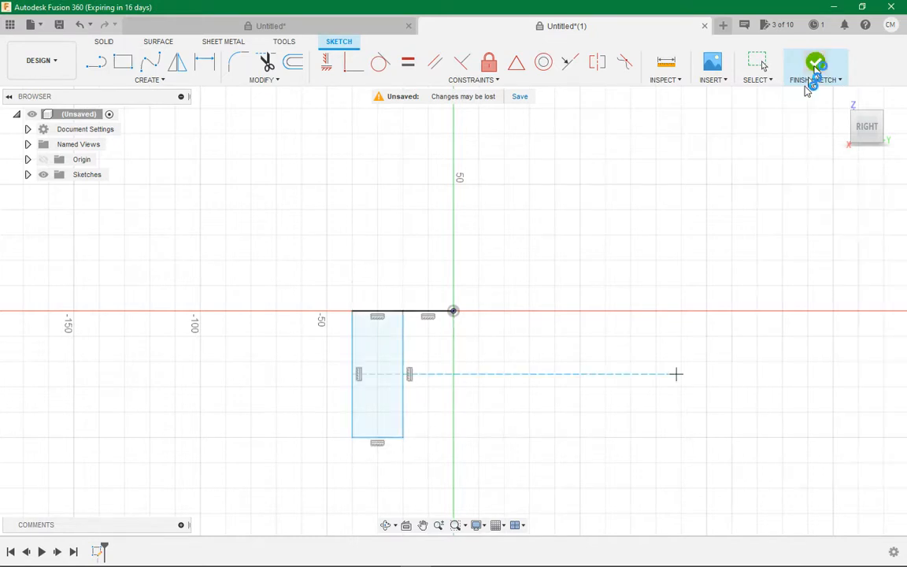
click(816, 63)
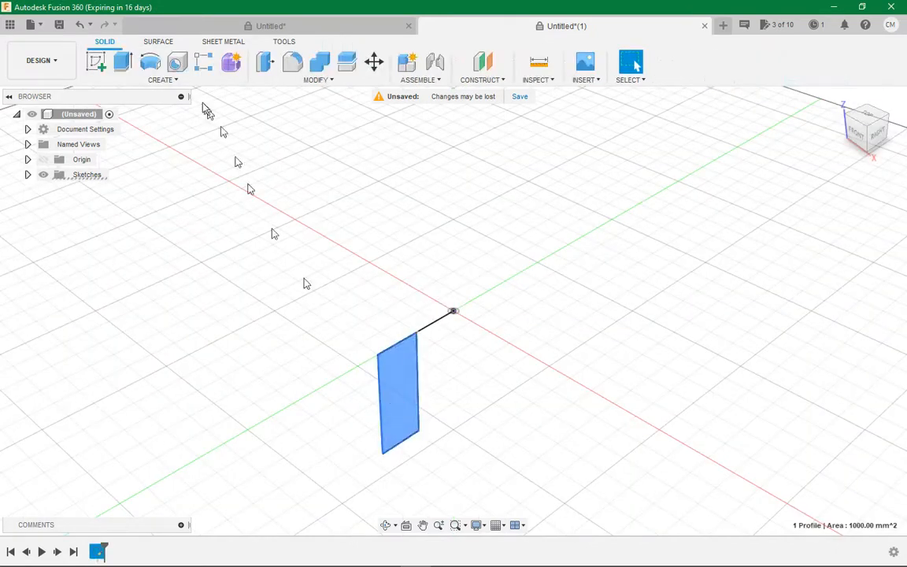
click(97, 63)
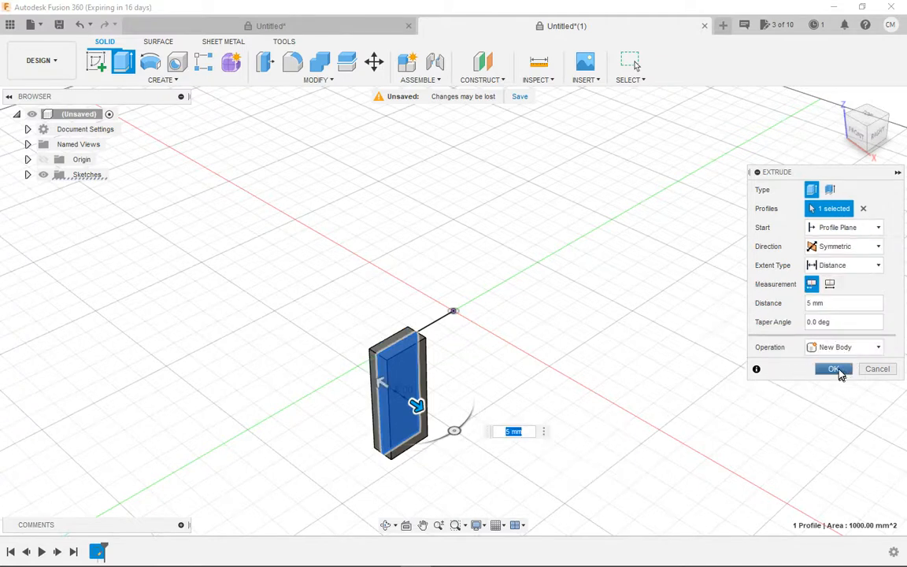
click(834, 368)
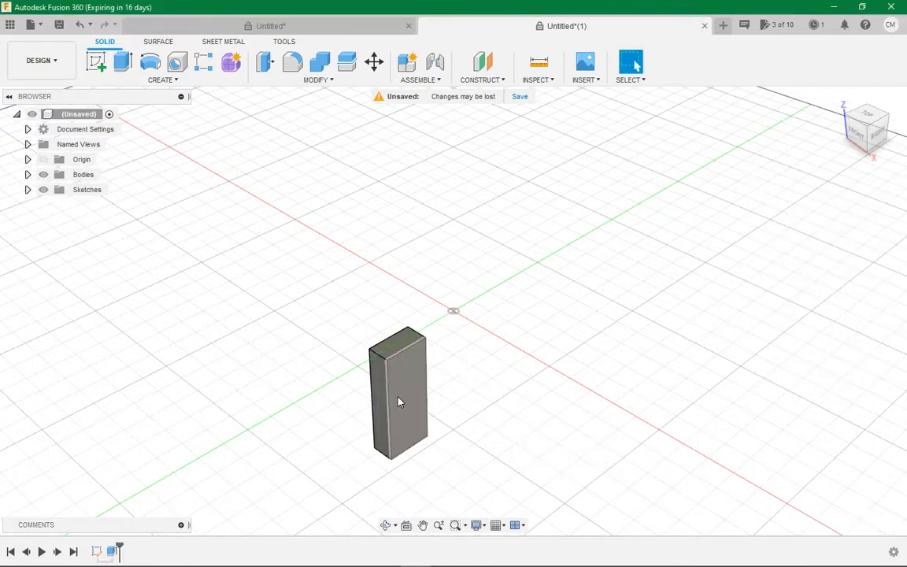
- Sketch a diagonal line on the block face, from a bottom corner to the top edge
click(398, 401)
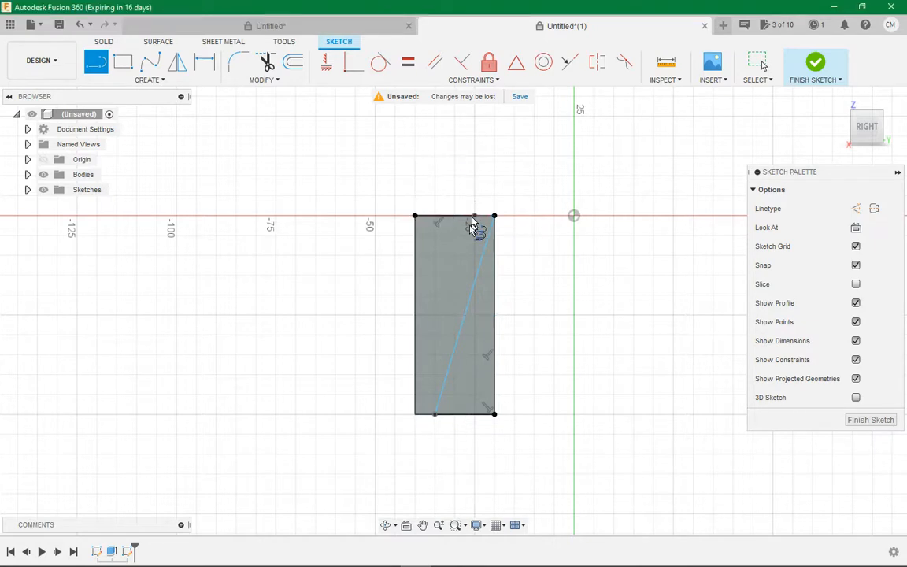
mouse_move(416, 416)
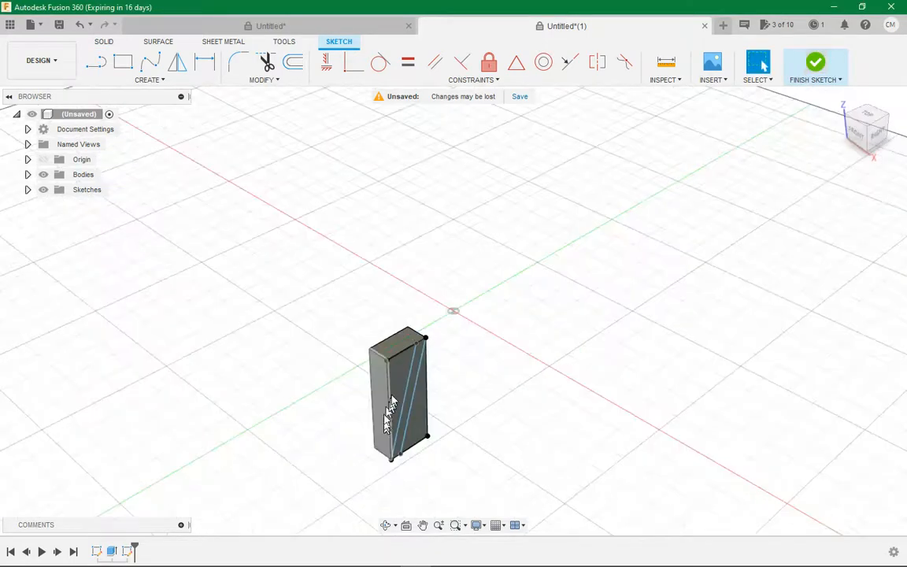
- Finish the line sketch and change Extrude1's symmetric distance from 5 mm to 2.5 mm
click(815, 67)
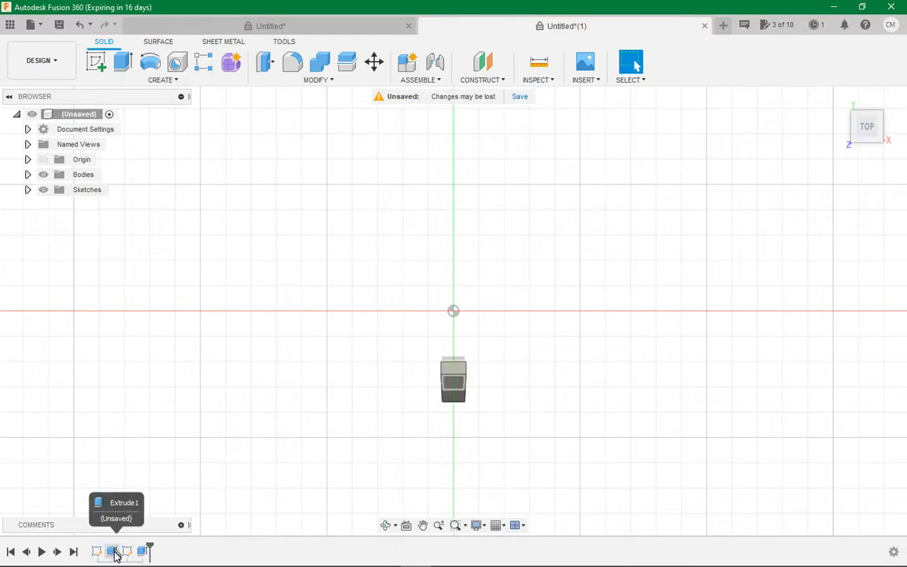
click(112, 552)
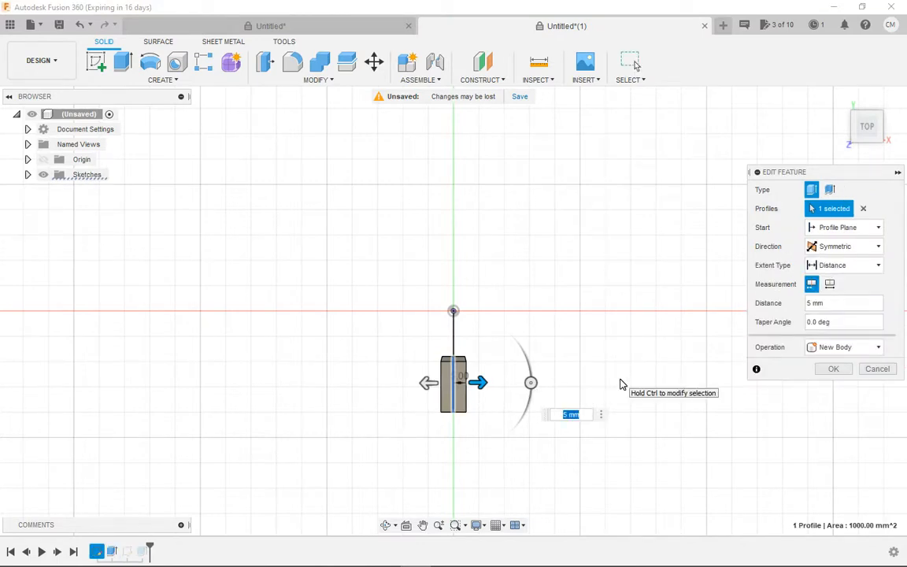
text(2.5)
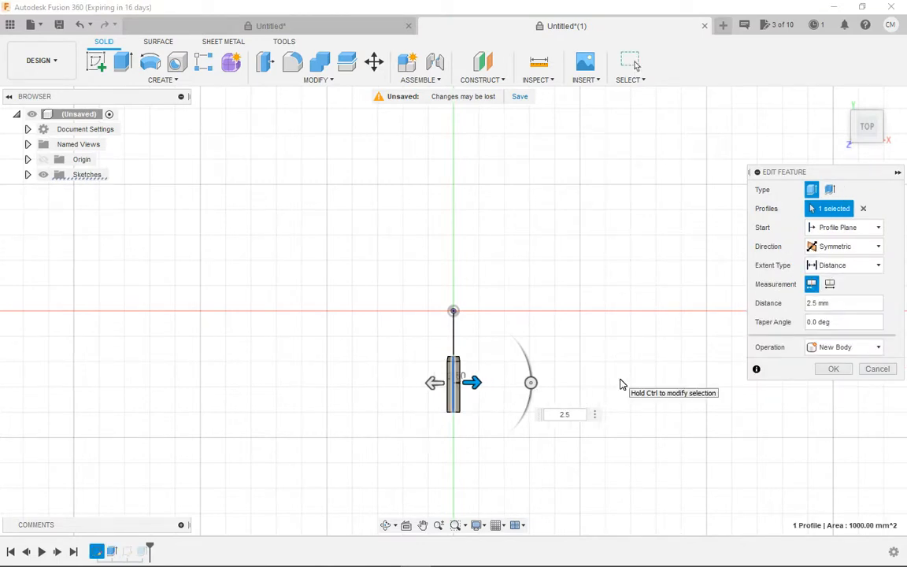
click(833, 369)
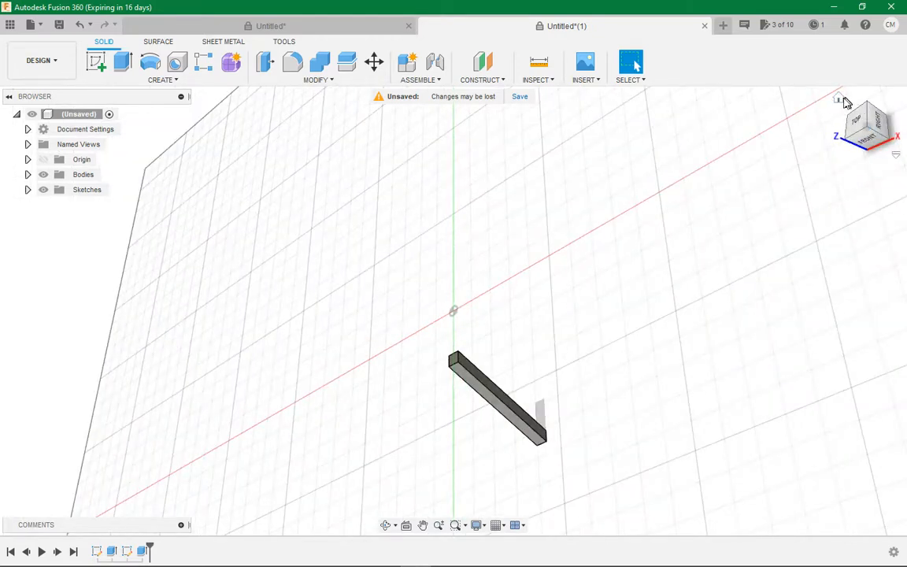
mouse_move(738, 229)
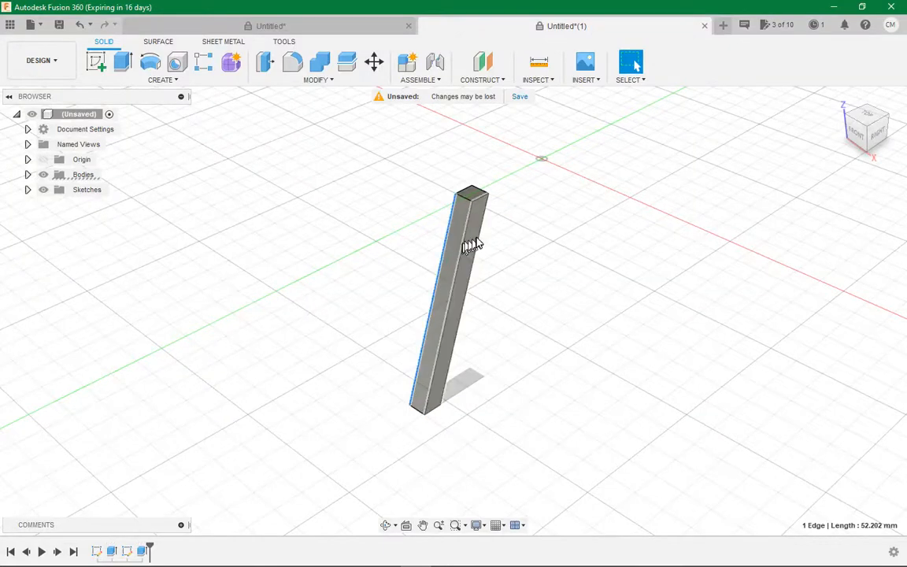
mouse_move(292, 64)
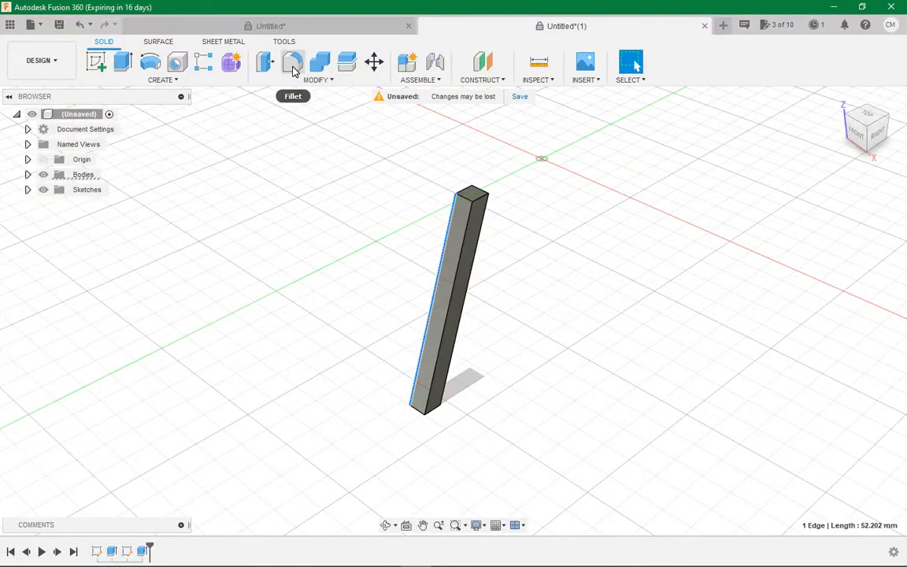
- Fillet the leg's four long edges with a 1.5 mm radius
click(292, 62)
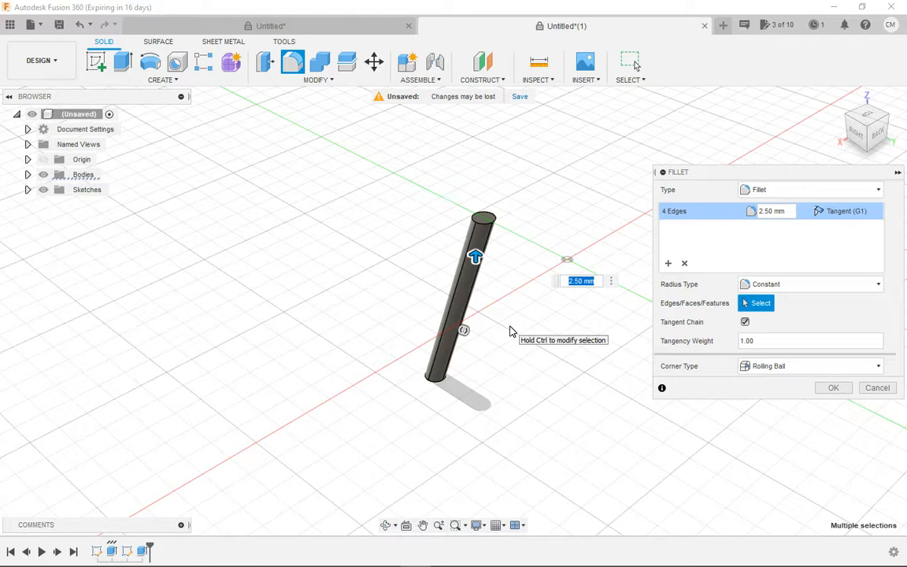
text(1)
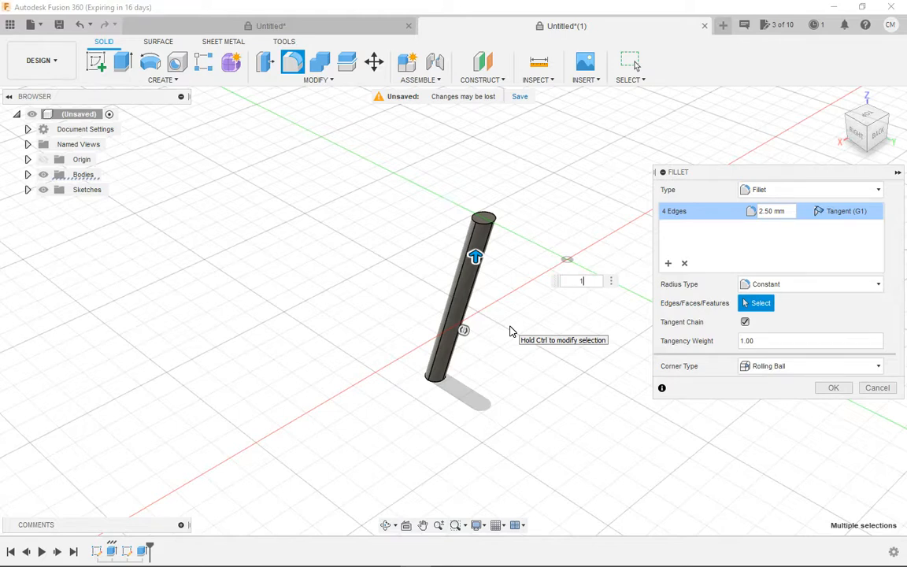
text(1)
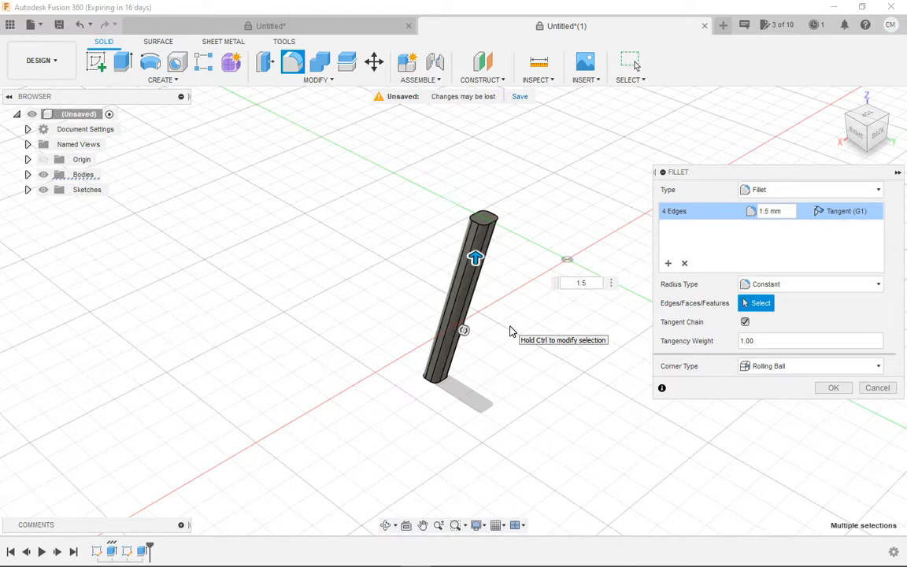
click(833, 388)
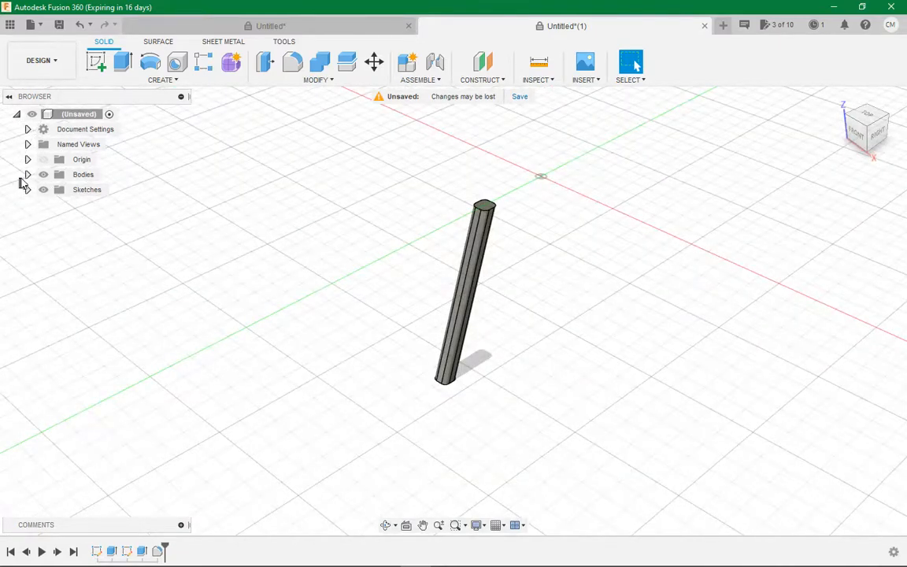
- Circular-pattern Body1 around the Z axis into five evenly spaced legs
click(28, 174)
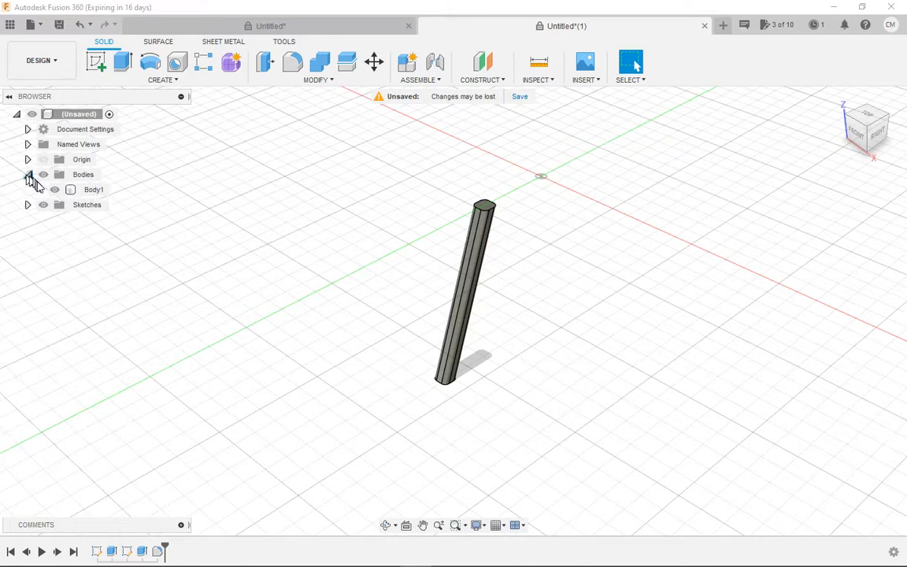
click(93, 189)
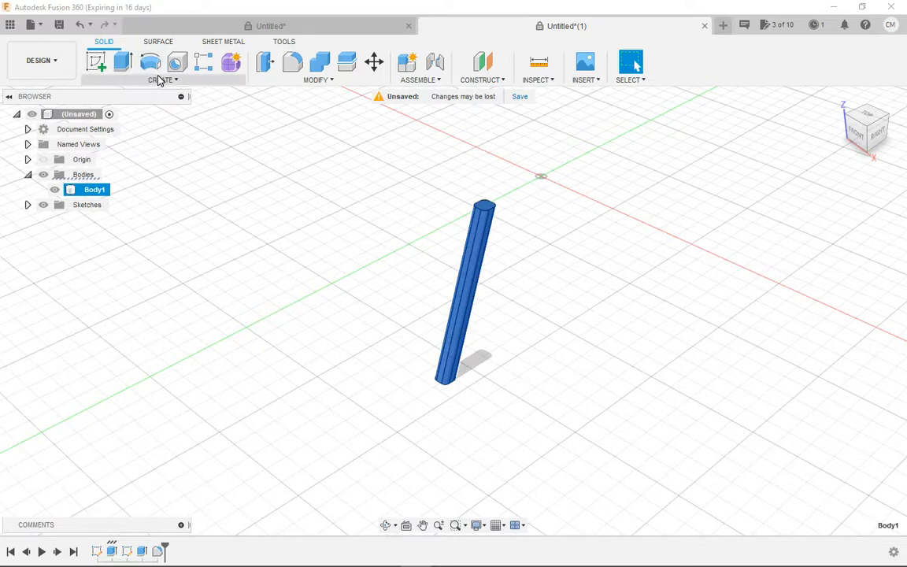
click(162, 79)
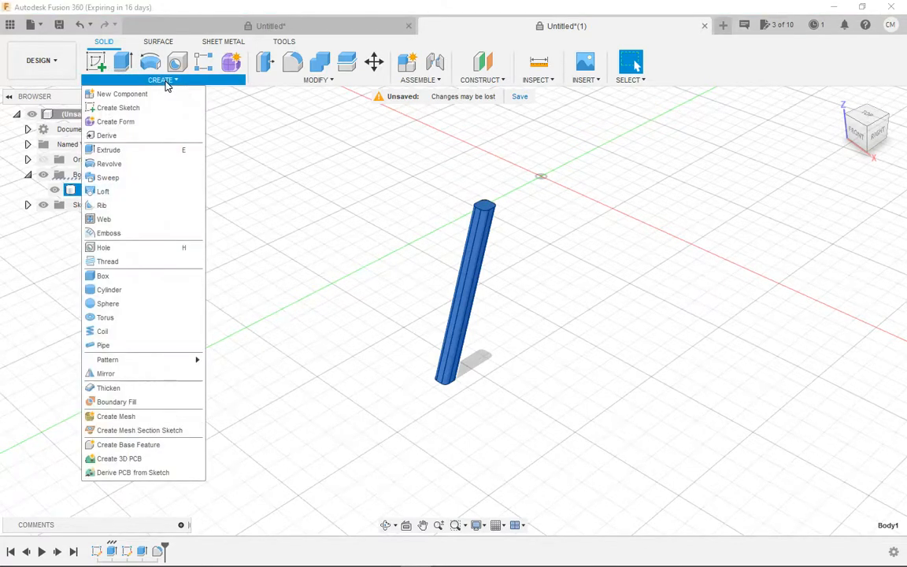
mouse_move(134, 359)
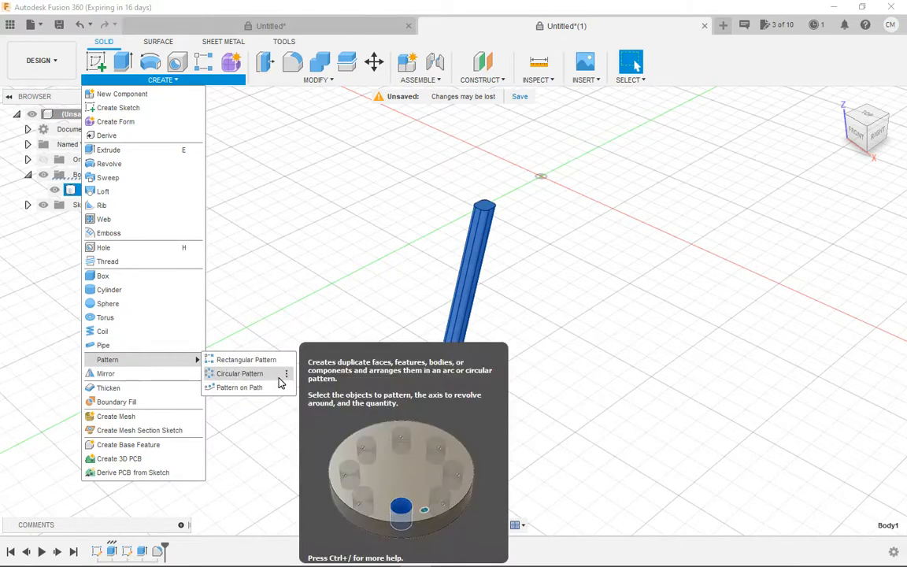
click(239, 373)
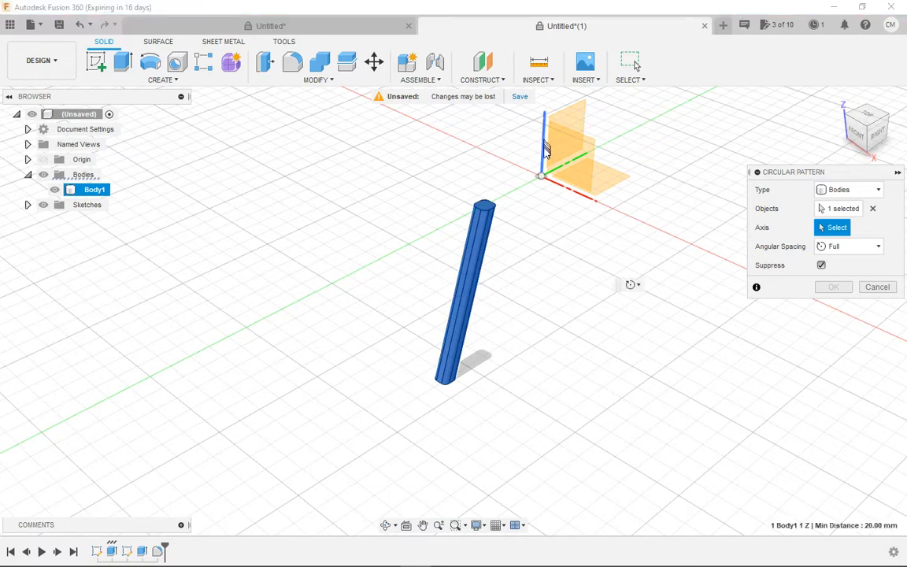
click(542, 142)
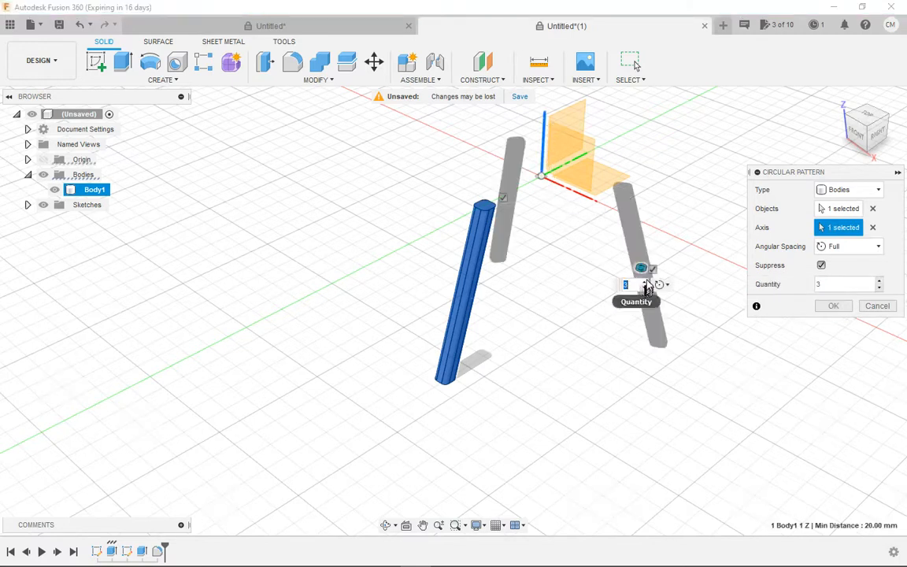
text(5)
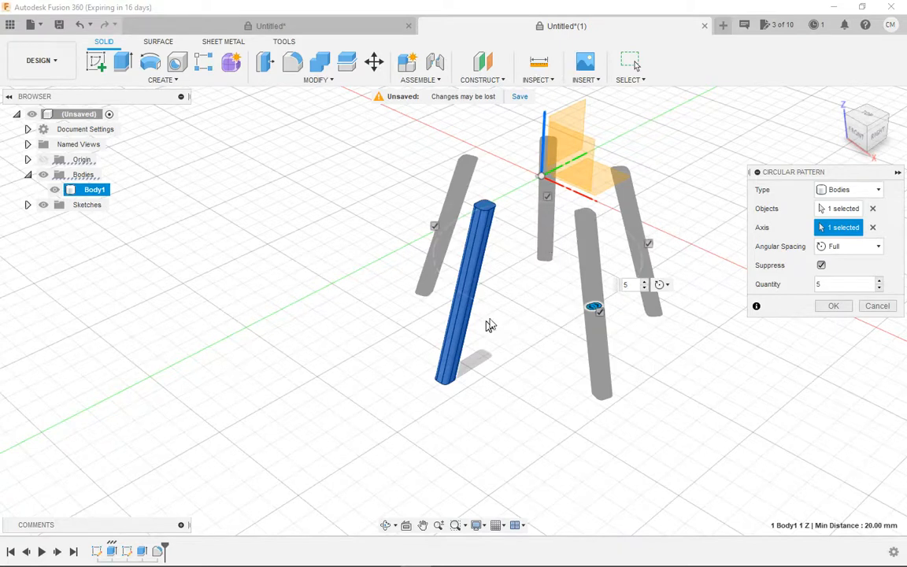
click(834, 306)
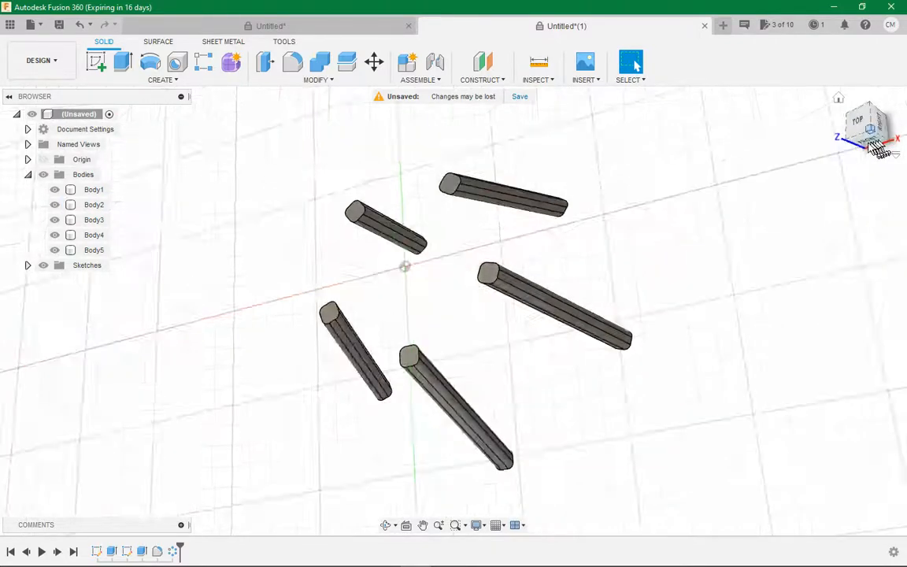
- Add an offset construction plane 35 mm below the XY ground plane
drag(870, 130, 870, 110)
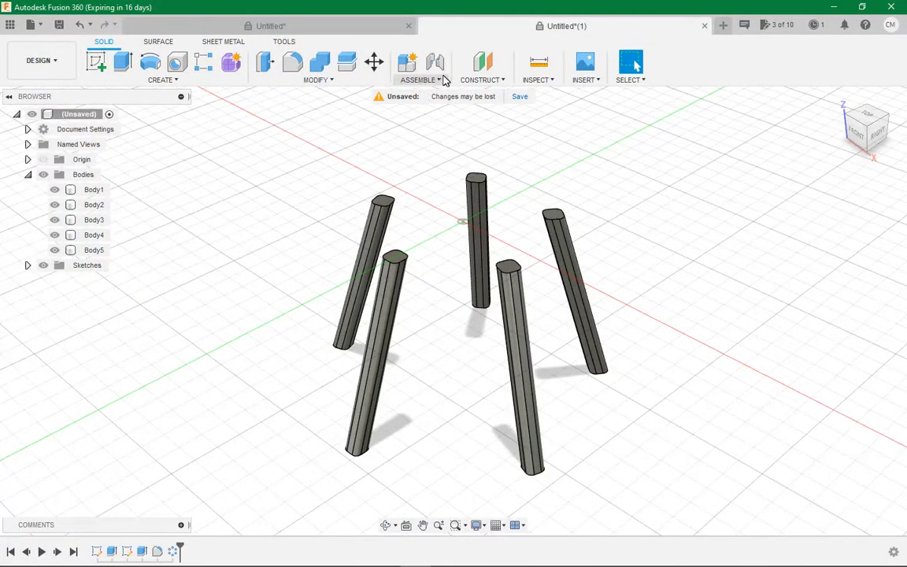
click(481, 80)
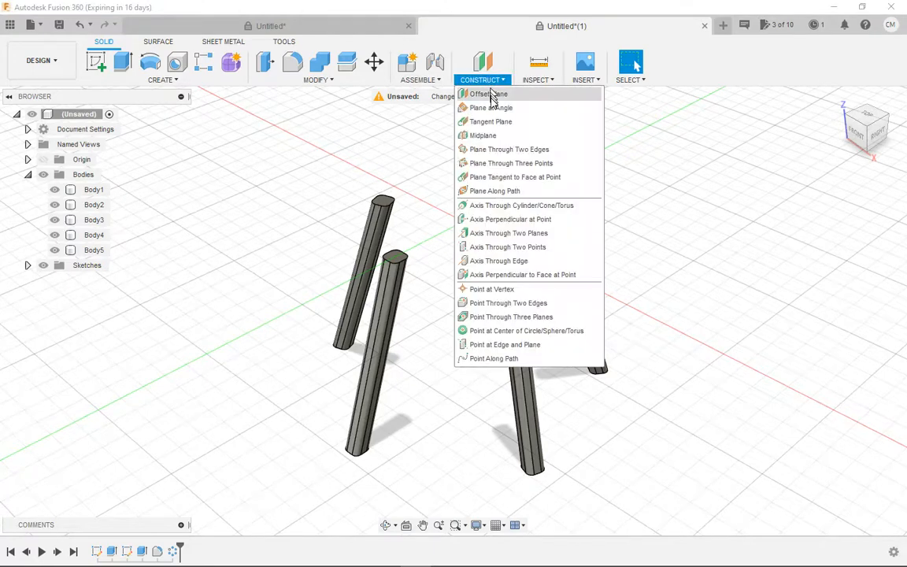
click(491, 93)
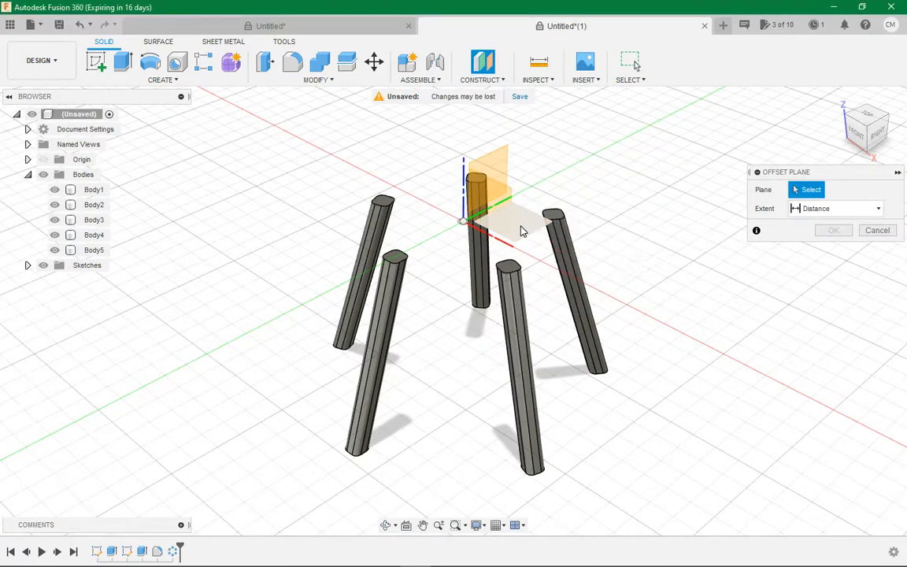
click(520, 228)
text(-35)
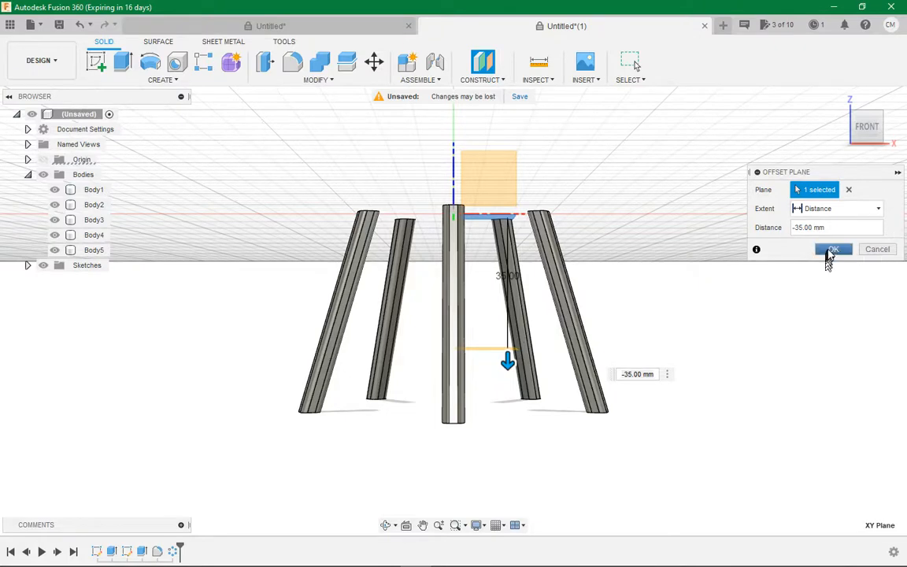
click(832, 250)
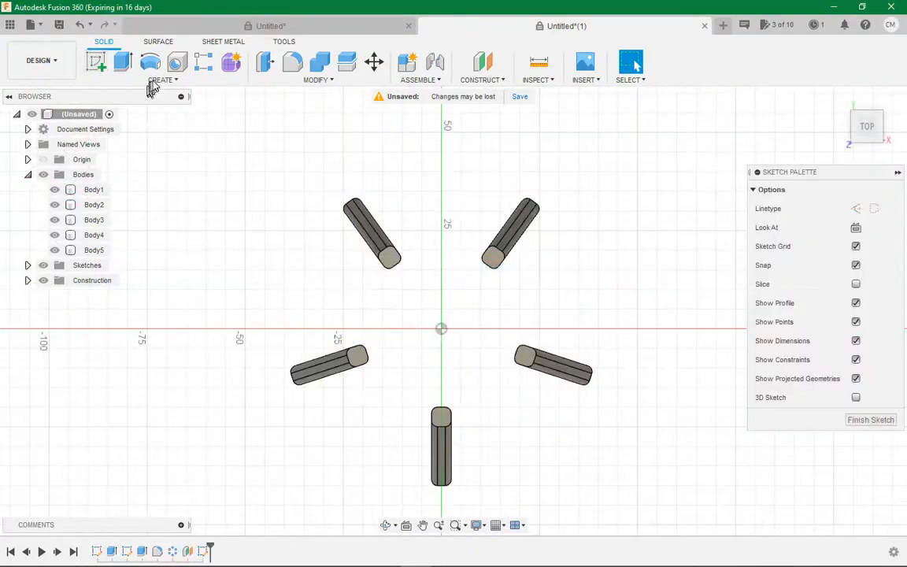
- Draw a circumscribed 5-sided polygon centred on the origin with a 24 mm radius
click(148, 79)
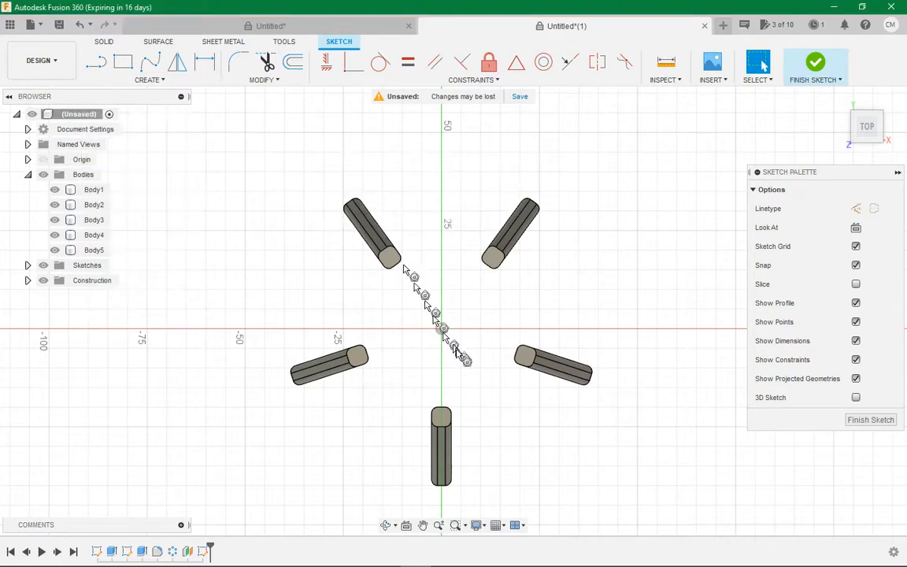
click(544, 61)
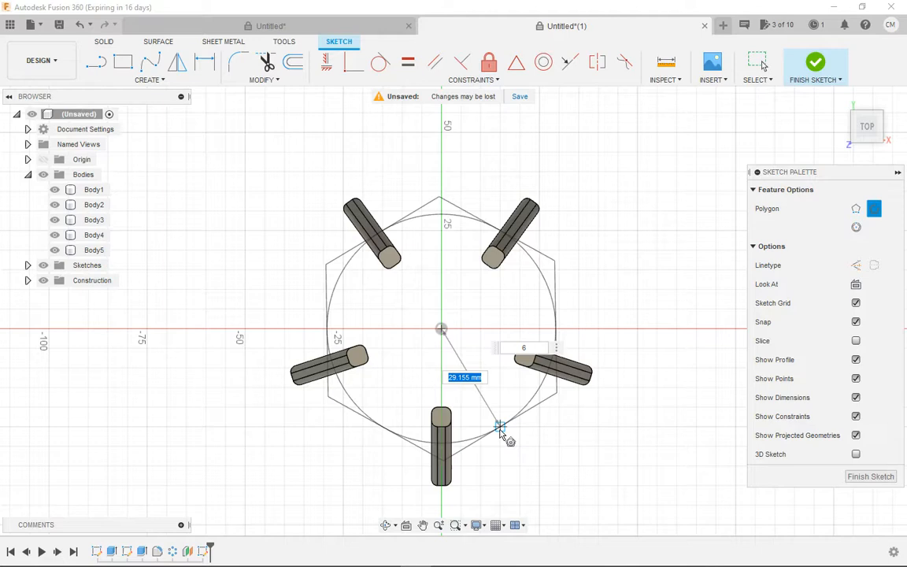
mouse_move(501, 429)
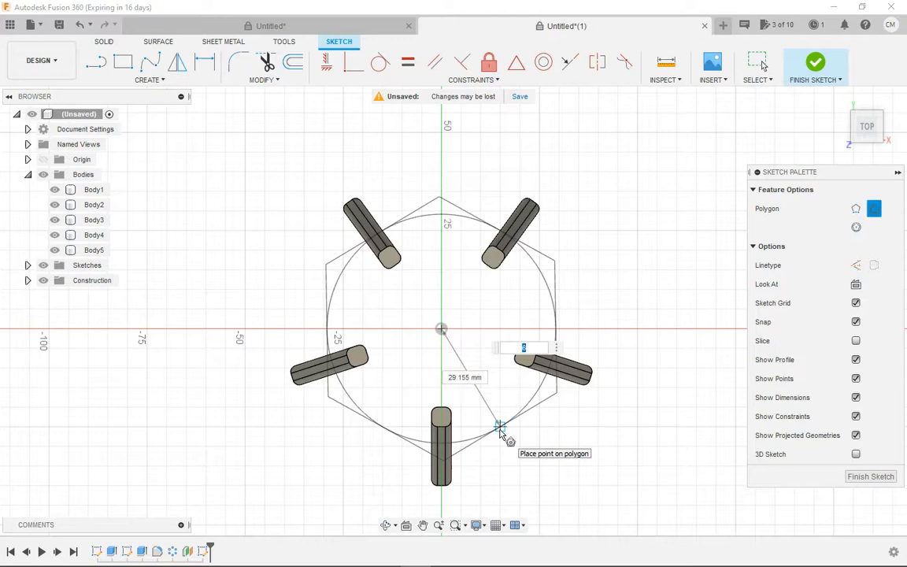
text(5)
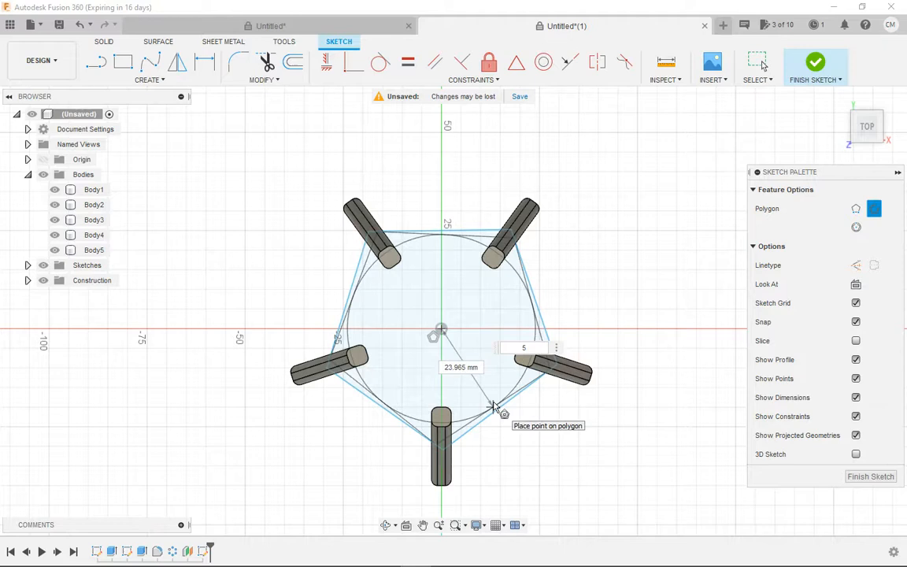
mouse_move(503, 406)
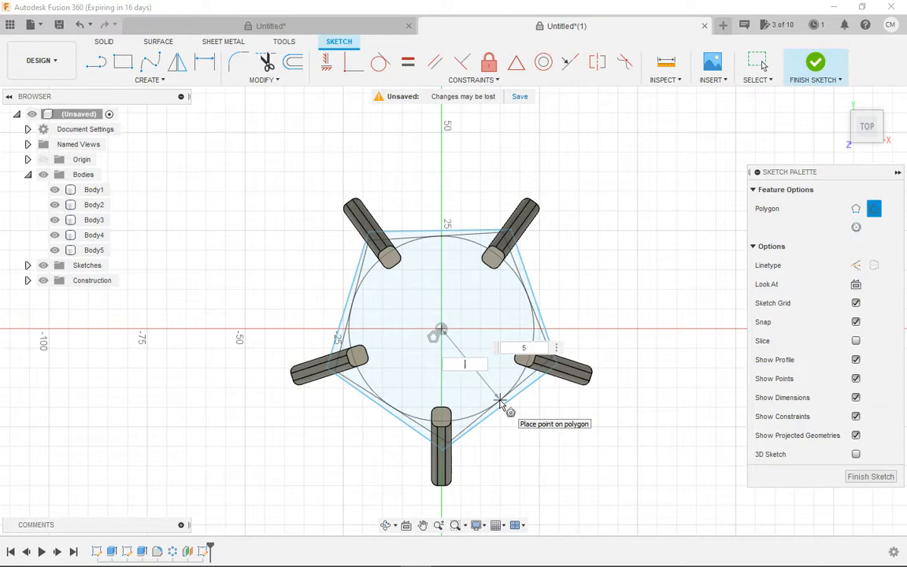
text(24)
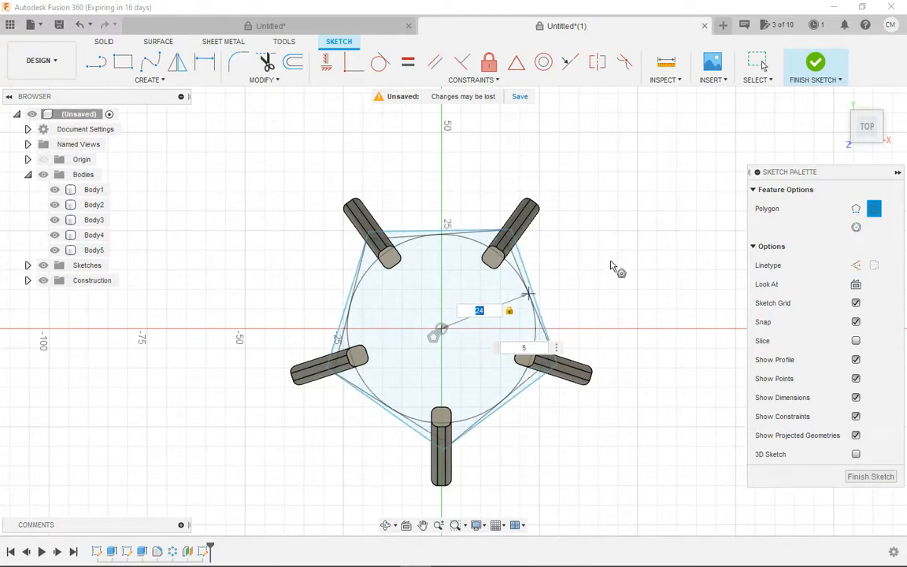
mouse_move(622, 277)
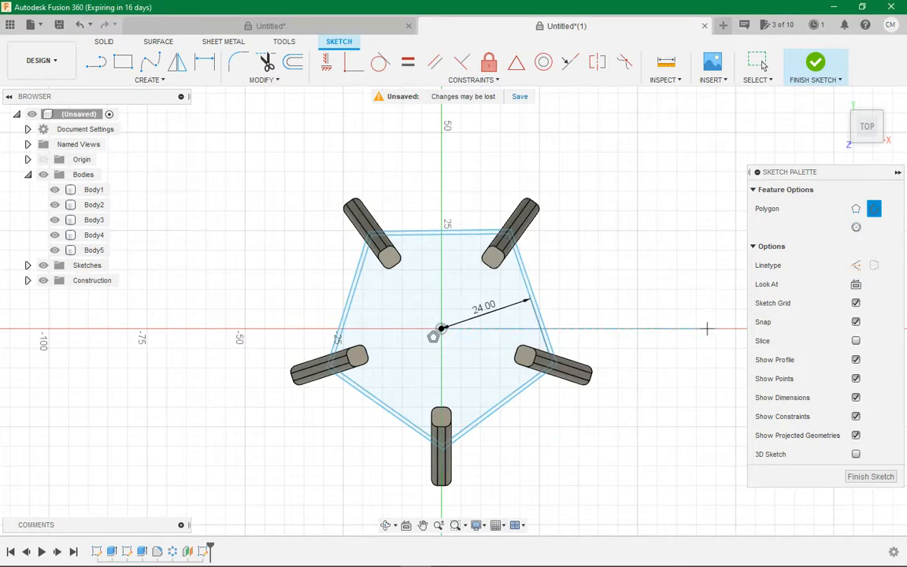
mouse_move(815, 67)
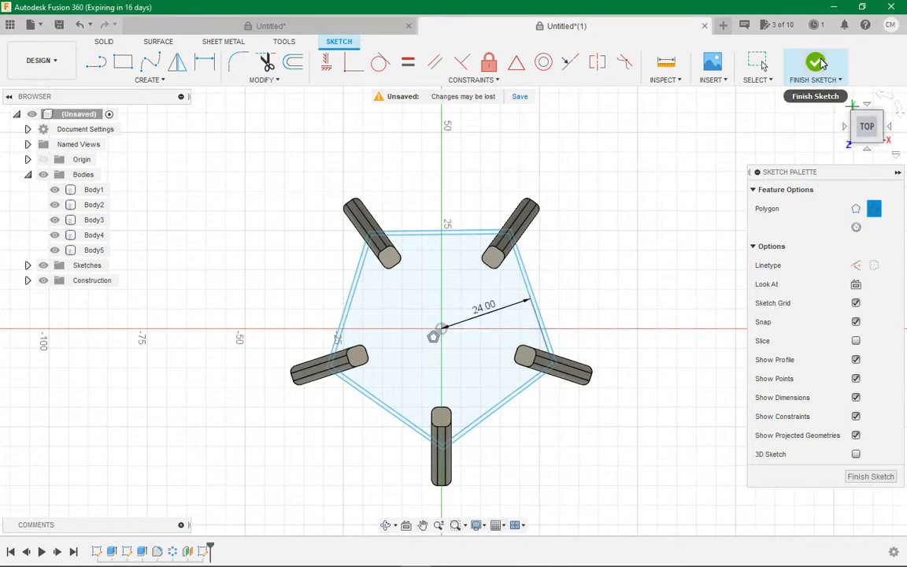
- Finish the pentagon sketch, preview a 7 mm join extrusion, and expand Sketches in the browser
click(815, 67)
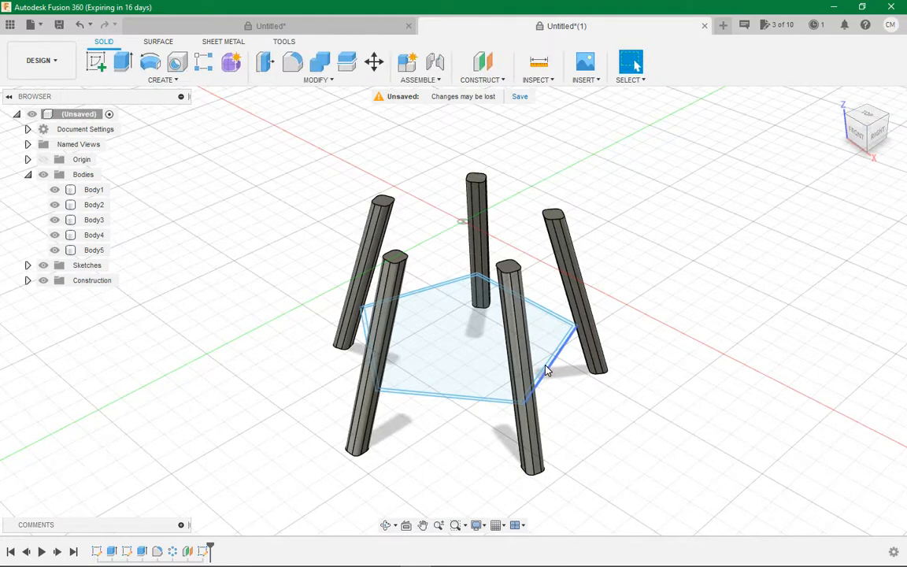
click(96, 62)
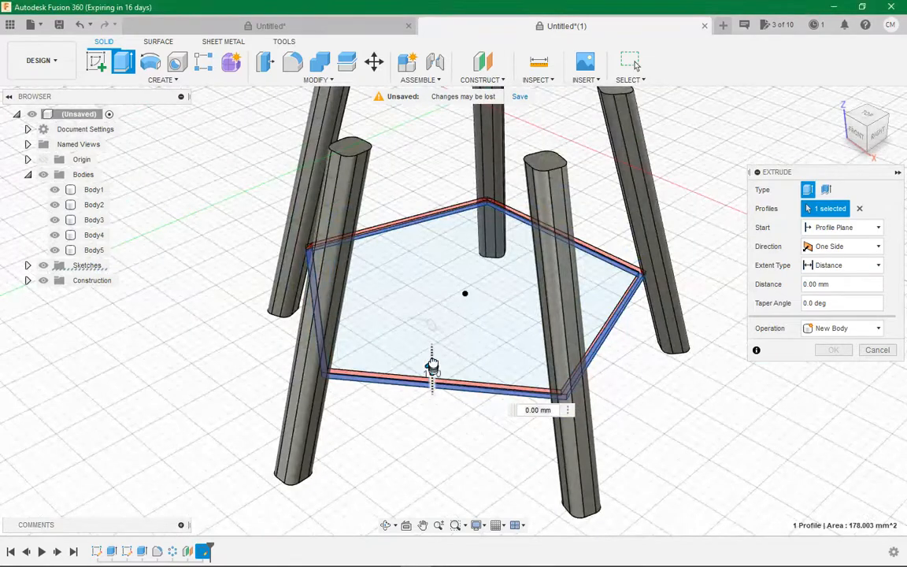
drag(431, 366, 431, 333)
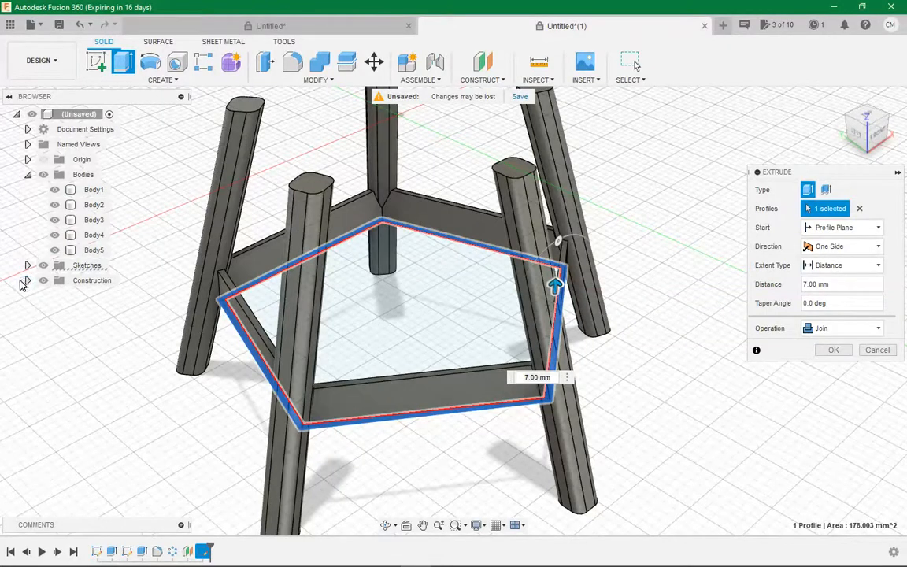
click(28, 265)
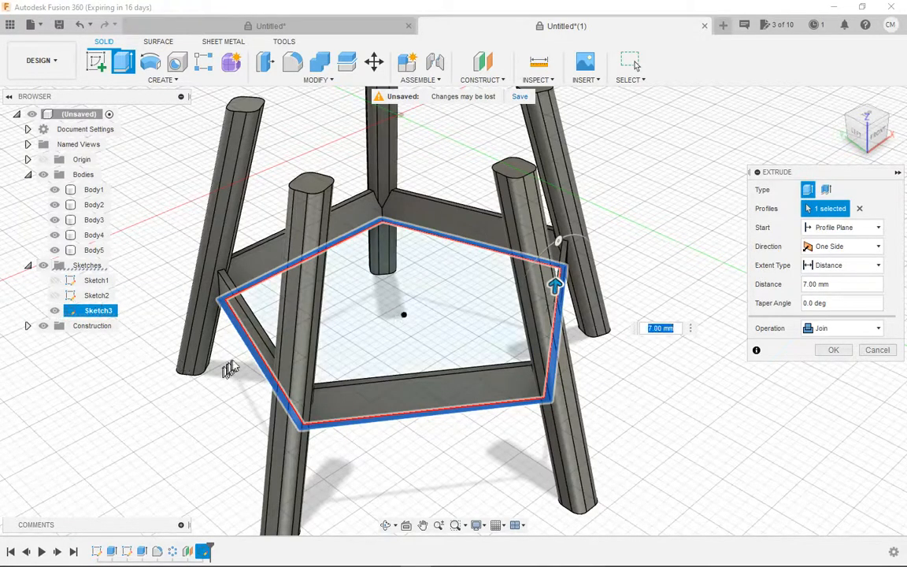
mouse_move(193, 307)
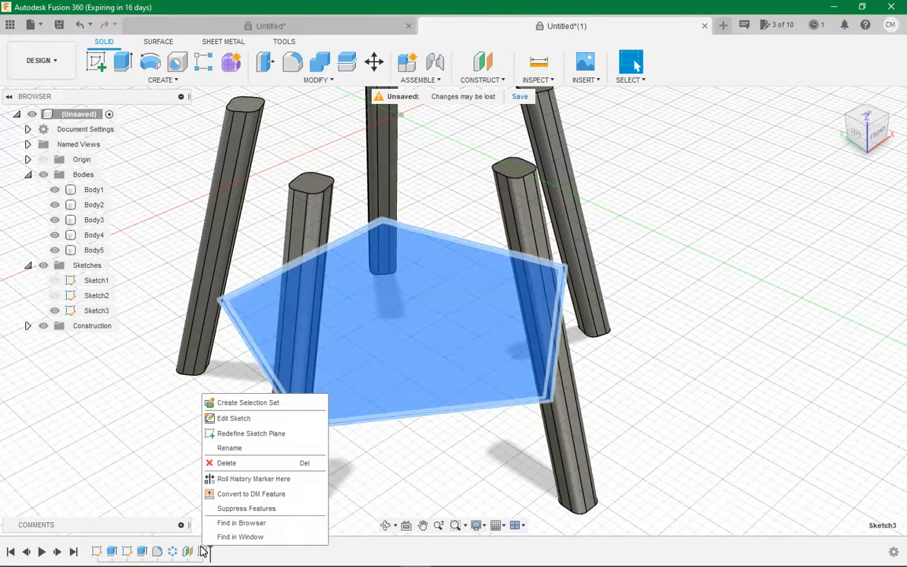
- Edit Sketch3, change the pentagon dimension from 24 to 26 mm, and finish the sketch
click(248, 423)
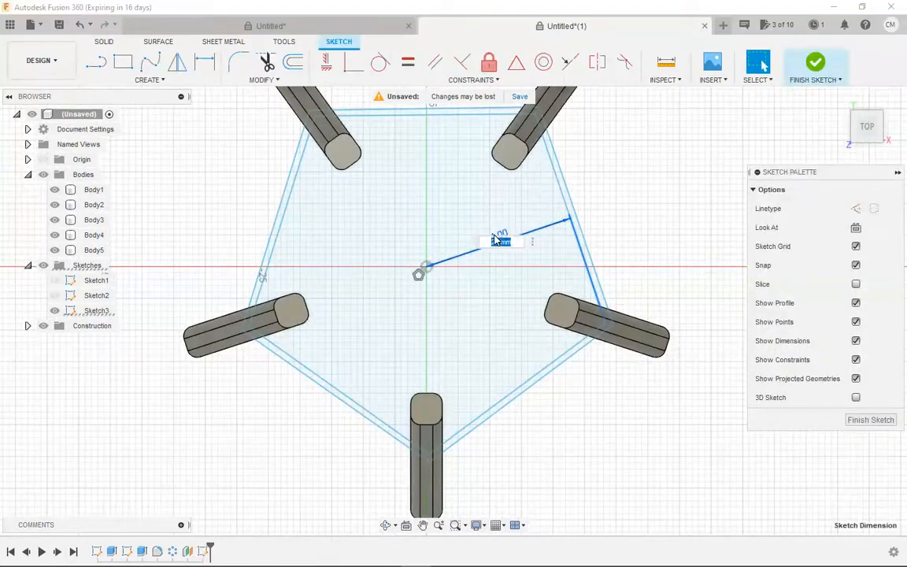
text(26.00)
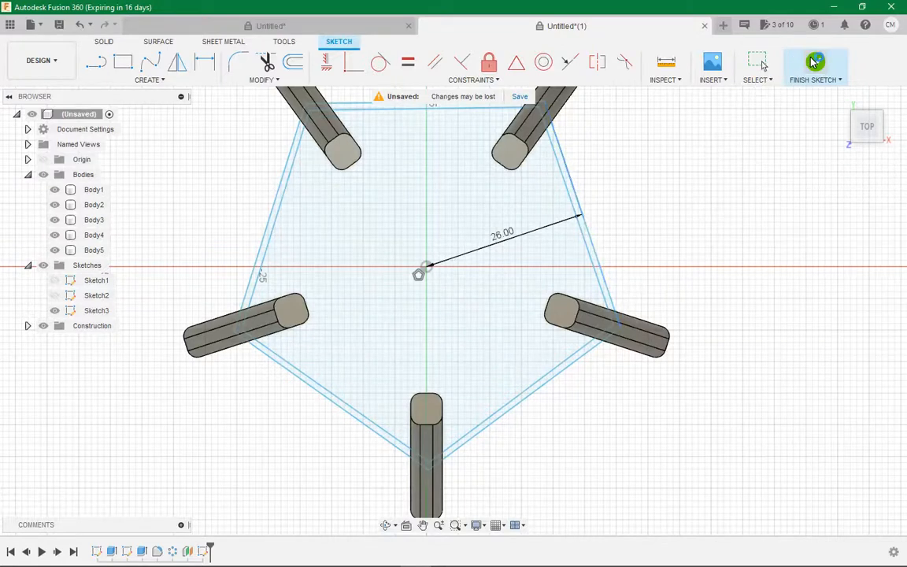
click(815, 63)
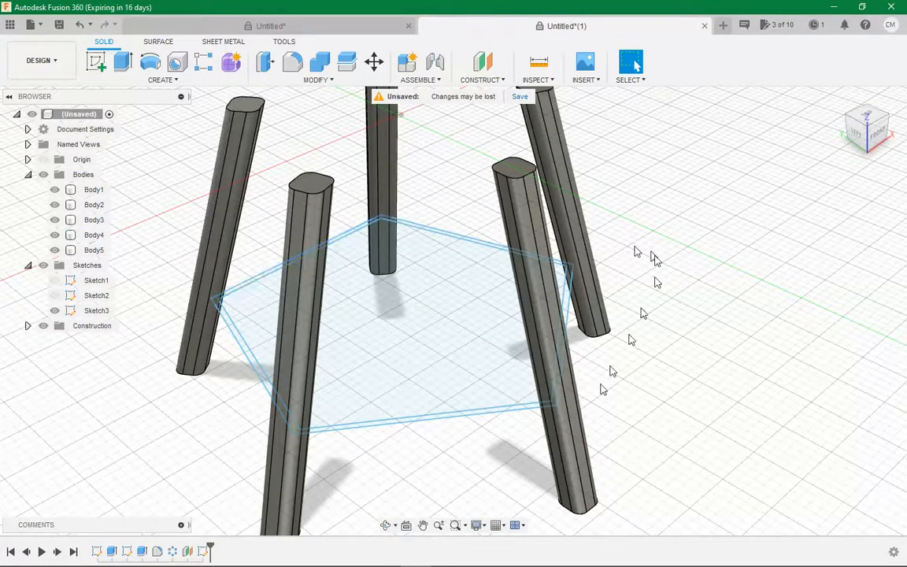
mouse_move(122, 62)
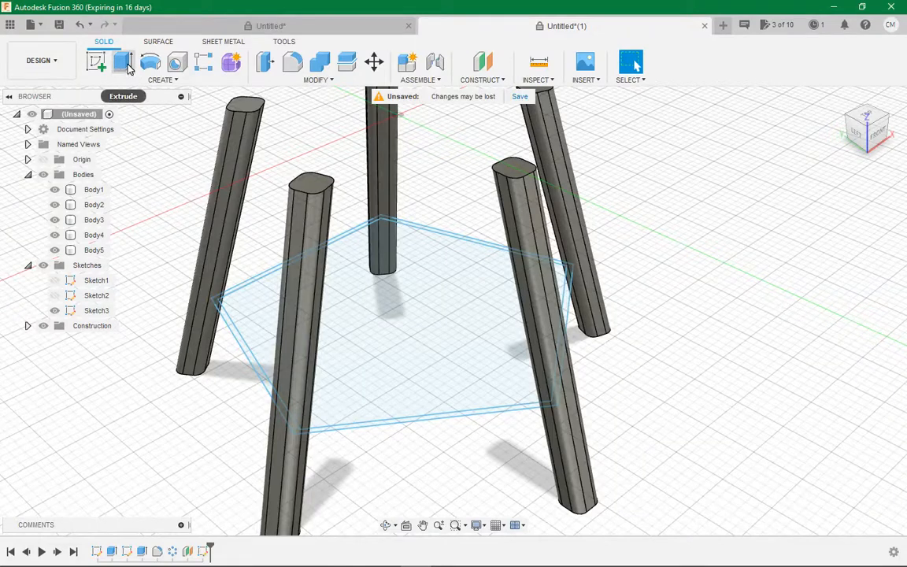
- Extrude the thin pentagon ring 5 mm into rails joining the five legs
click(96, 62)
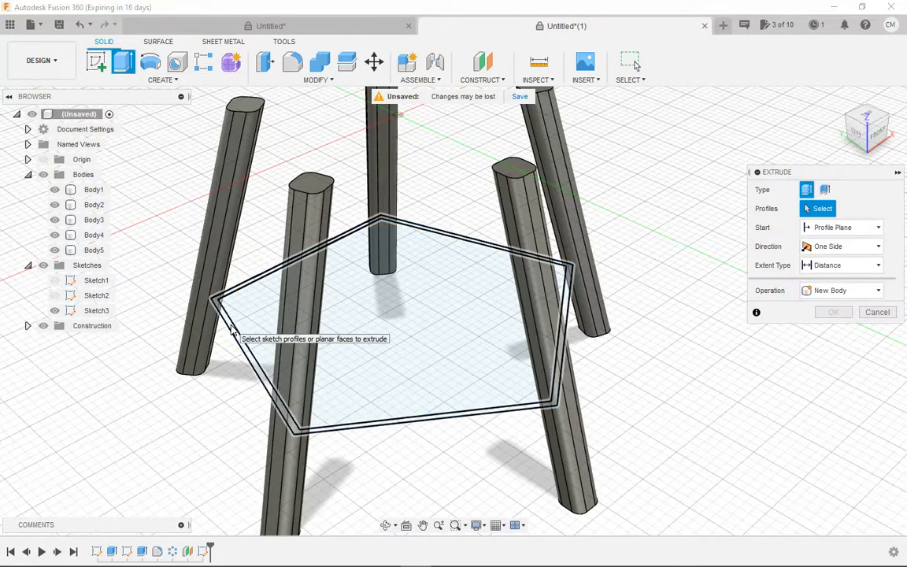
click(378, 315)
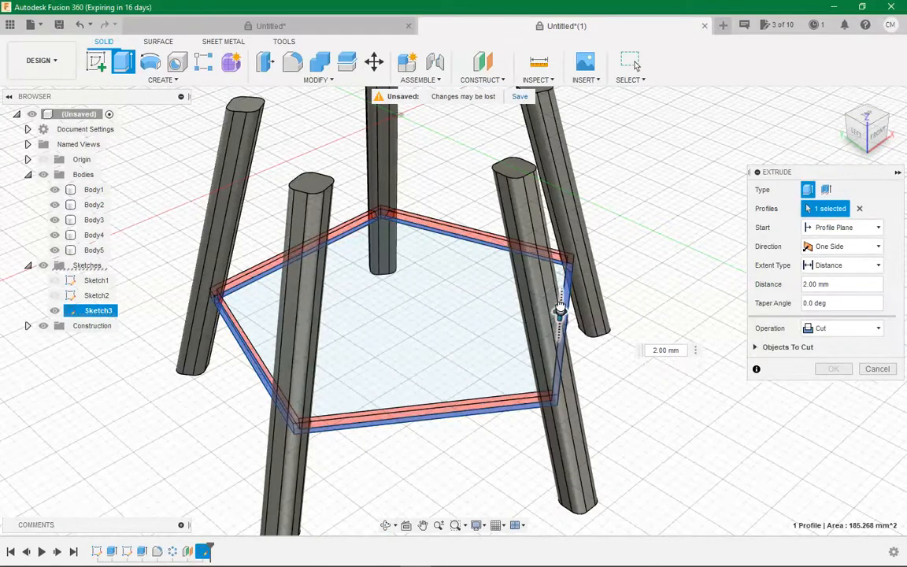
drag(559, 307, 560, 275)
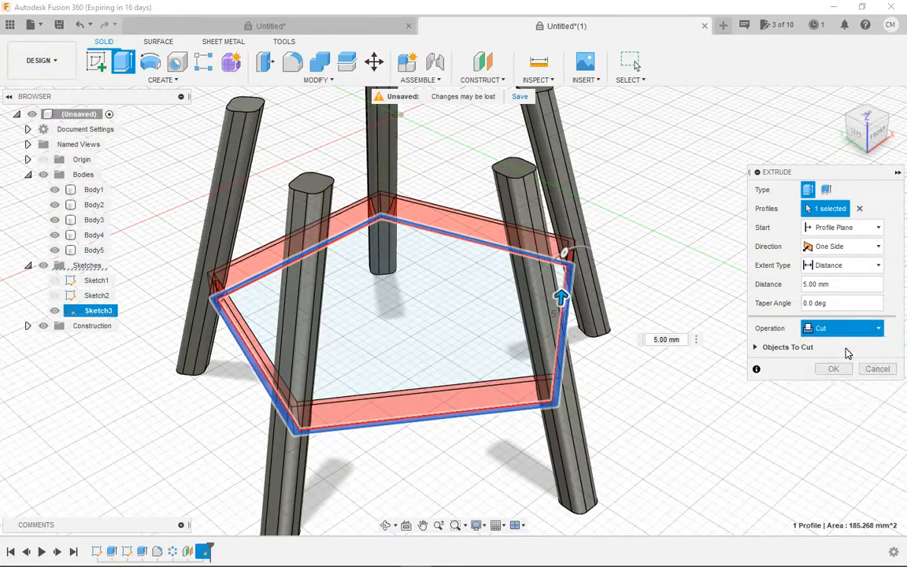
click(841, 328)
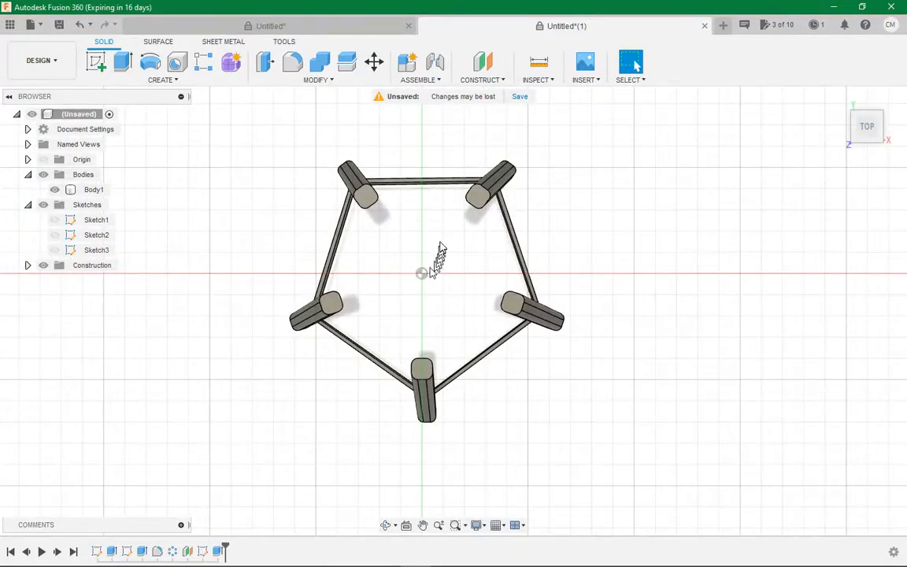
mouse_move(377, 248)
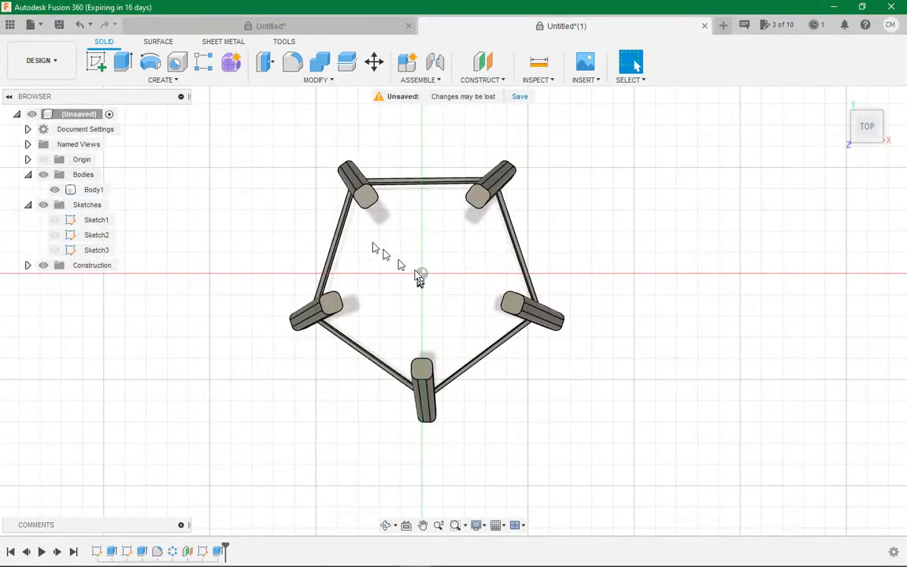
- Start a top-plane sketch and pick a circle shape for the seat outline
click(96, 63)
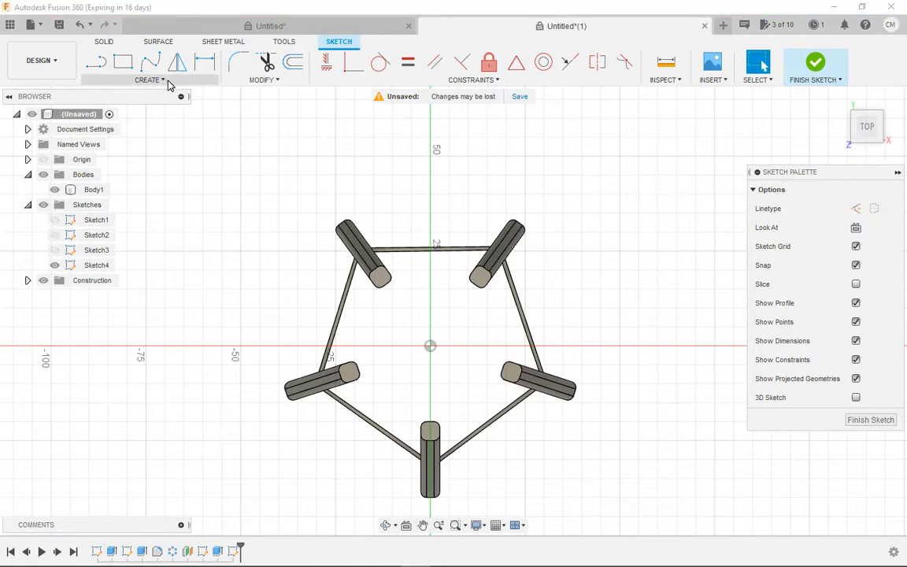
click(149, 80)
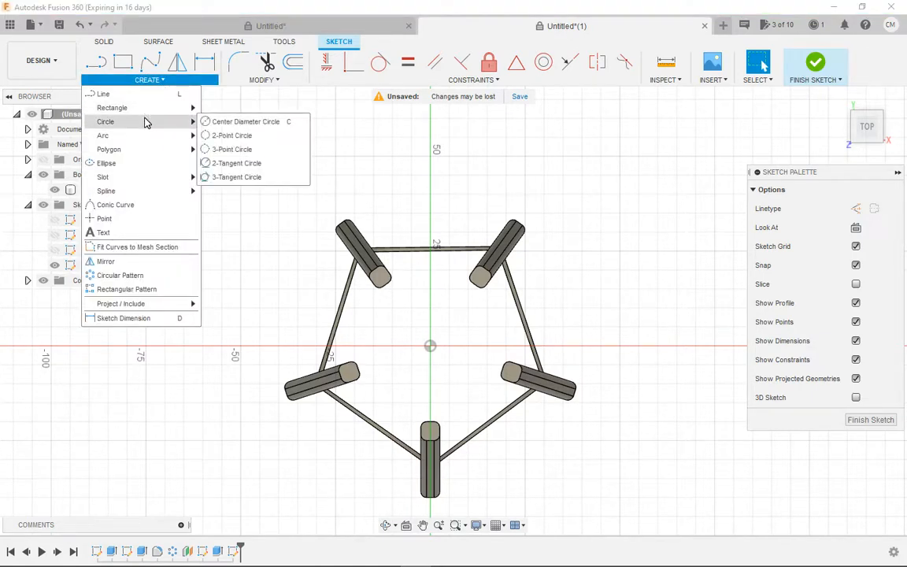
mouse_move(245, 121)
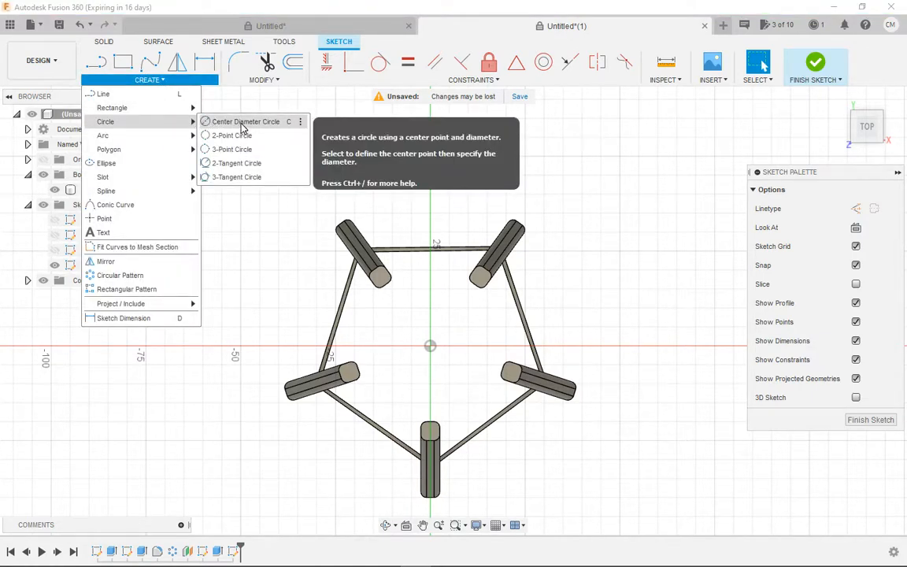
mouse_move(276, 122)
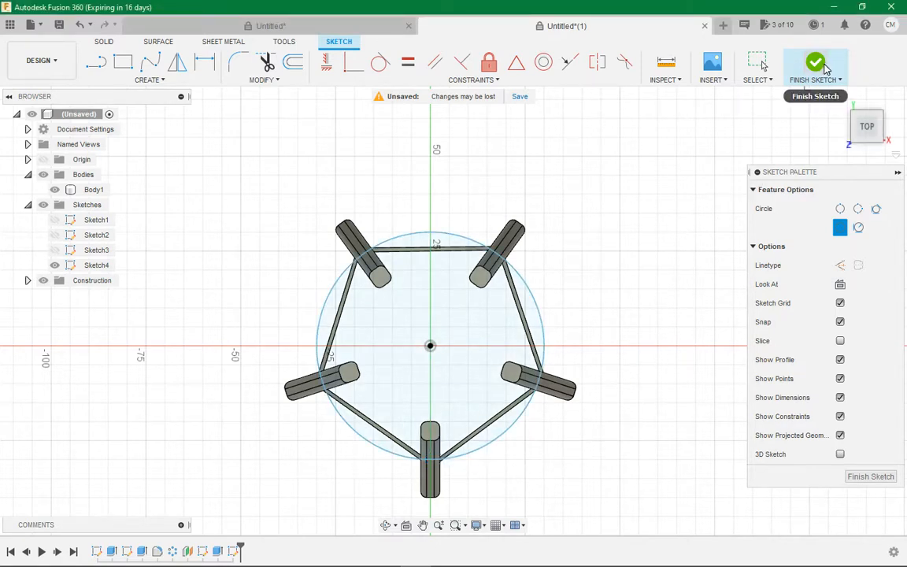
mouse_move(817, 65)
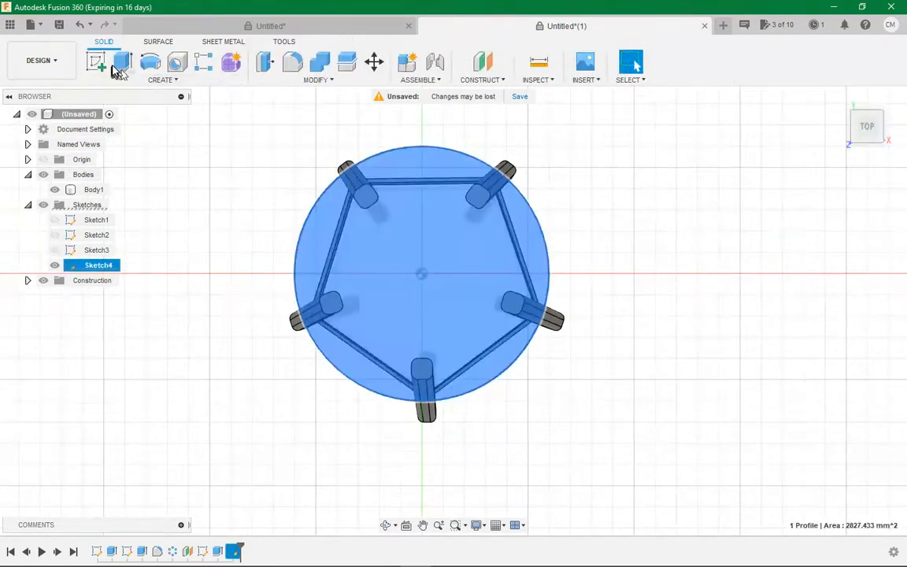
- Extrude the circle 5 mm into a round seat slab joined to the legs
click(96, 63)
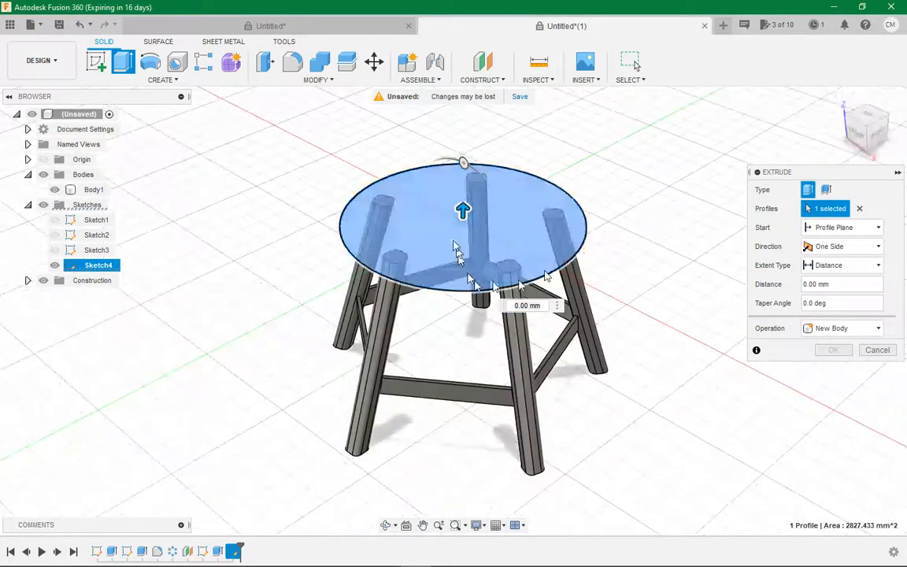
drag(463, 210, 463, 191)
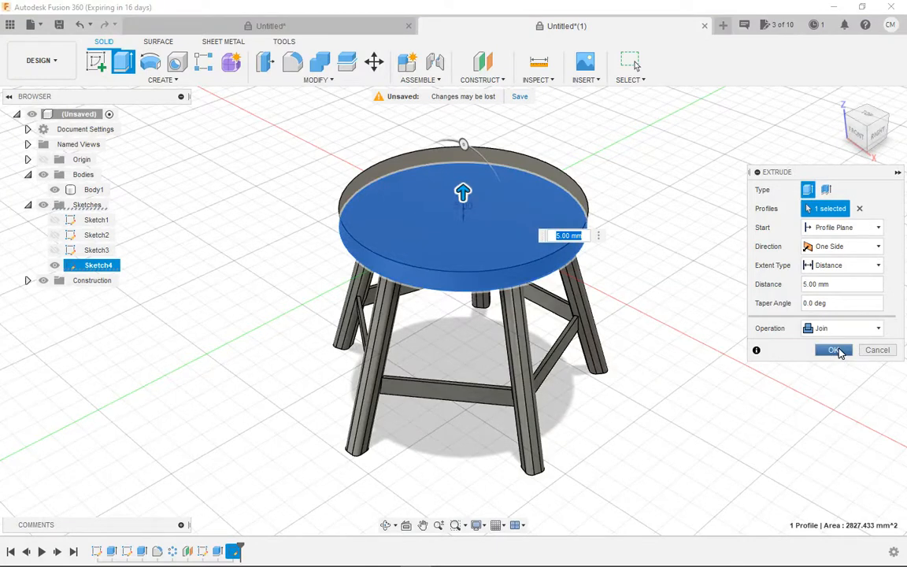
click(834, 350)
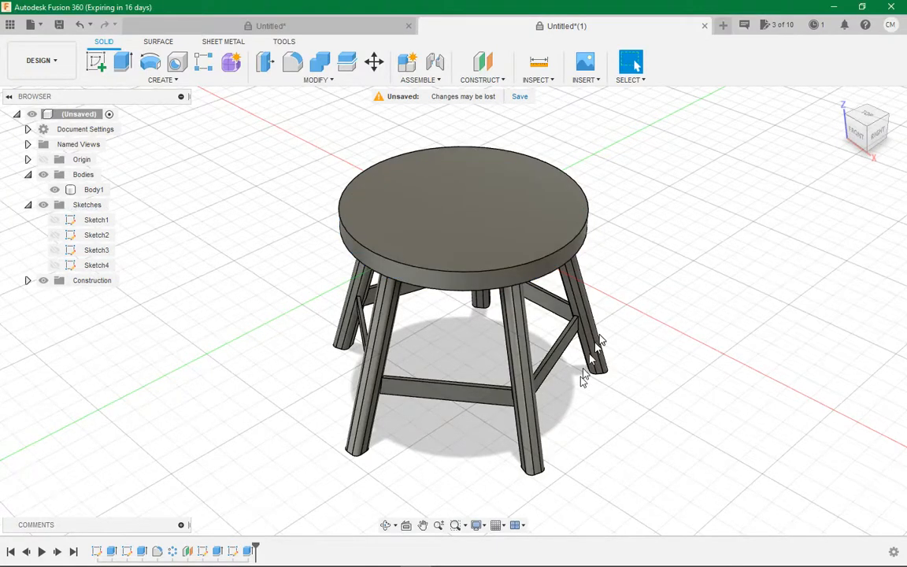
click(487, 203)
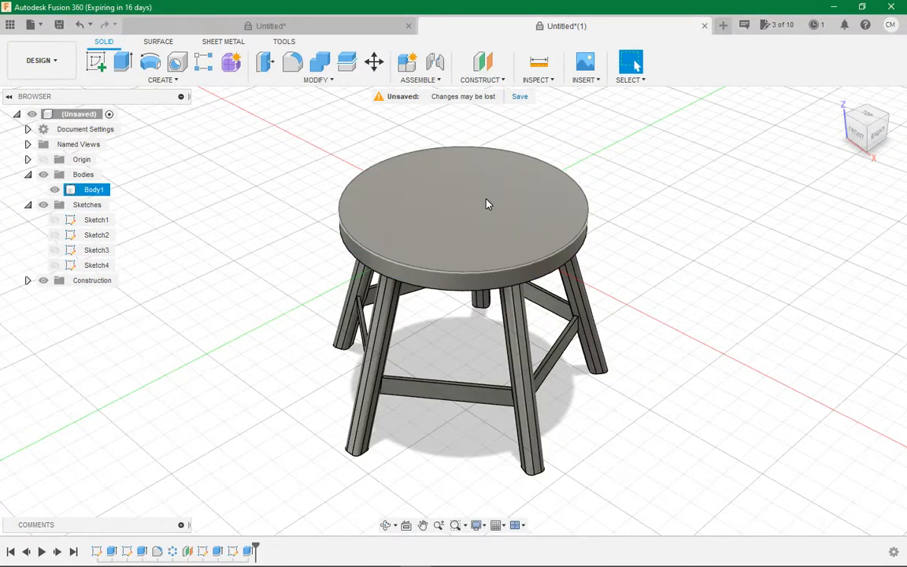
- Sketch a 55 mm circle on the seat's top face
click(485, 204)
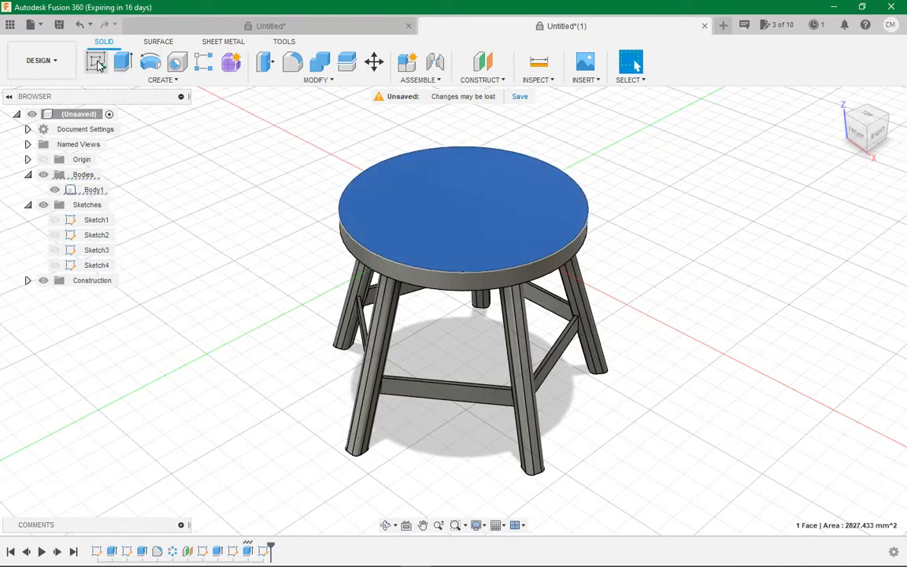
click(96, 62)
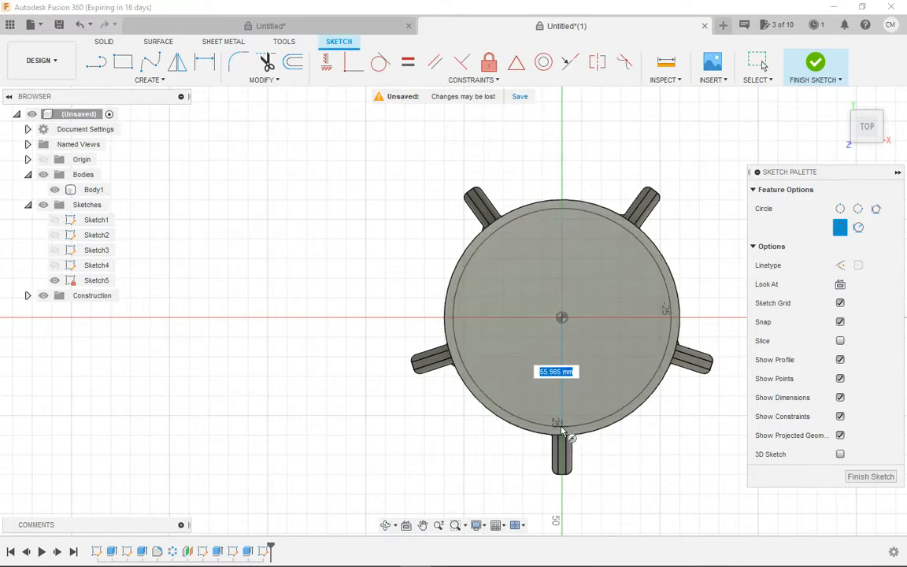
text(55)
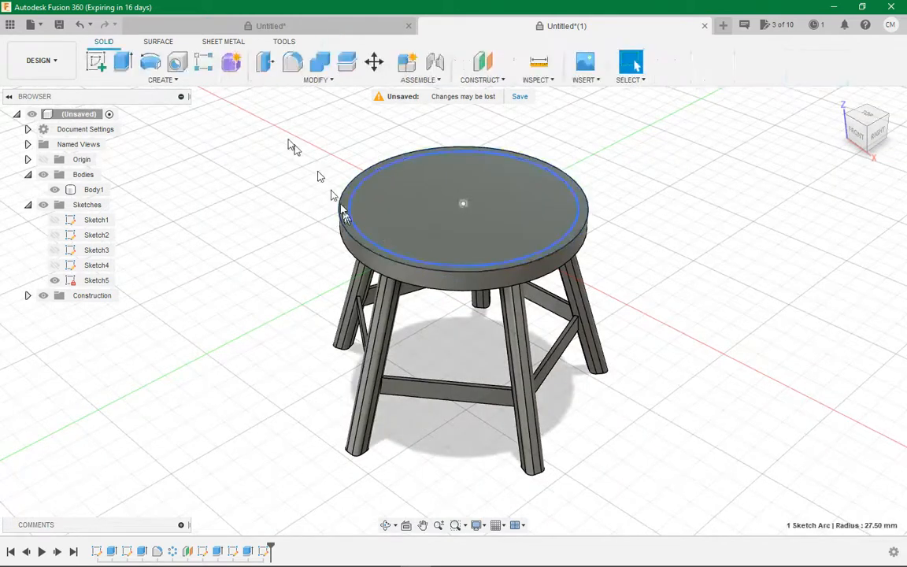
- Extrude the outer ring 2.5 mm upward as a joined rim
click(96, 62)
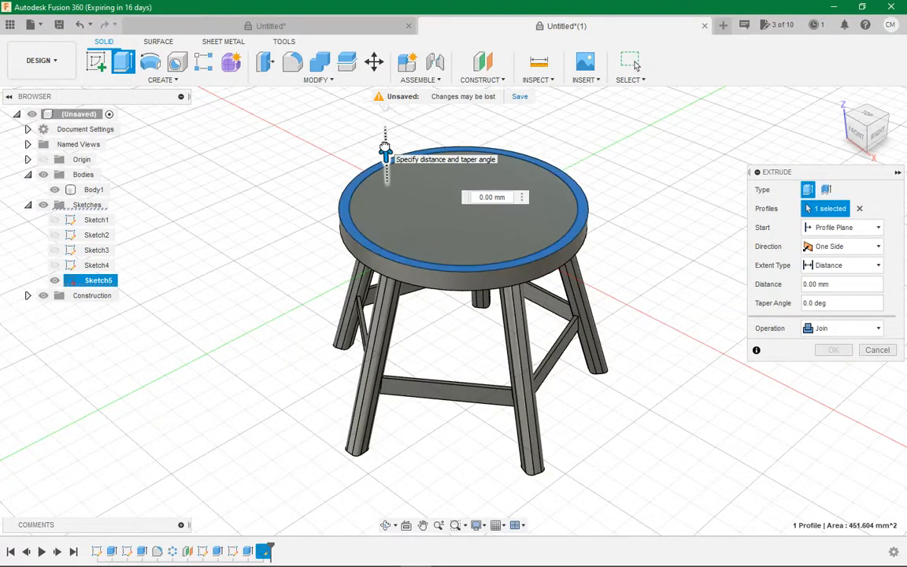
drag(386, 165, 385, 132)
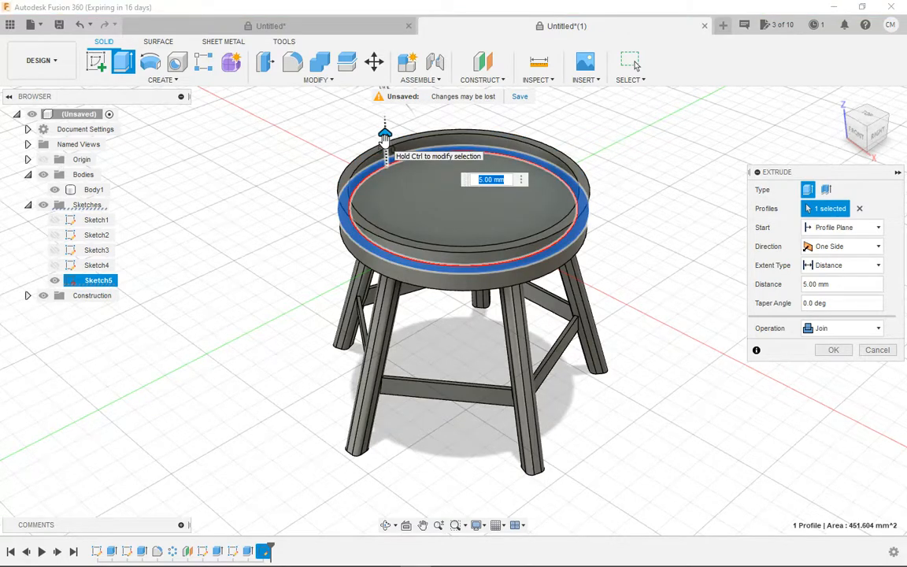
drag(385, 148, 385, 144)
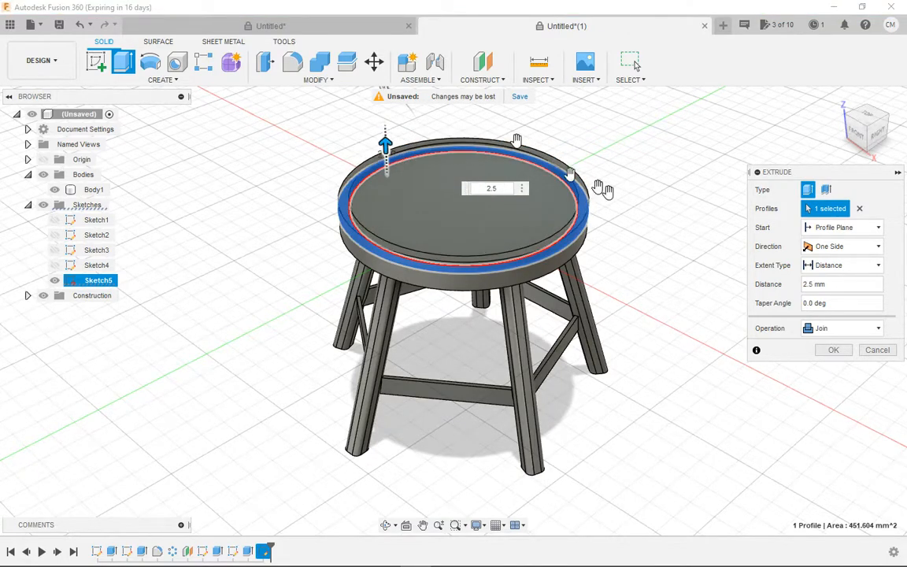
click(833, 350)
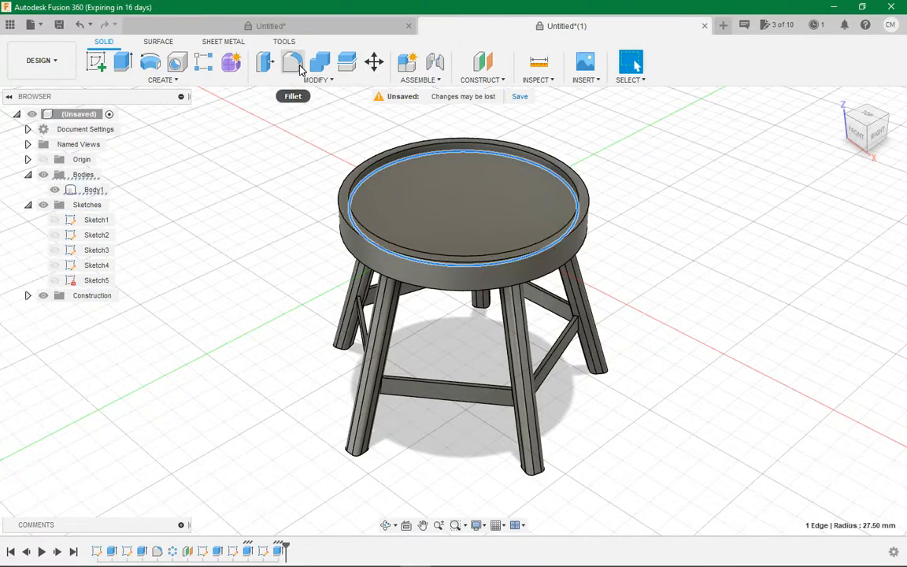
- Apply 2.5 mm fillets to one rim edge, then to both inner and outer edges
click(292, 62)
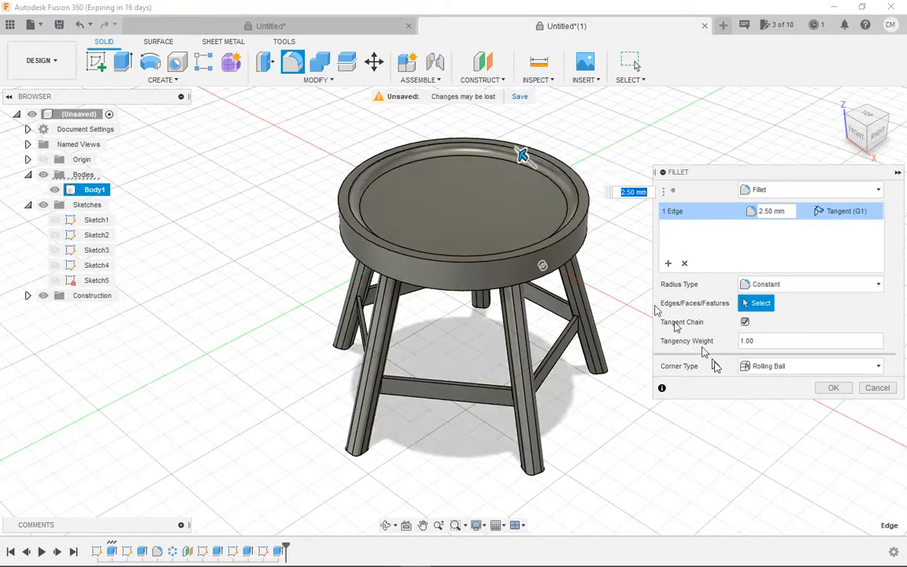
click(833, 387)
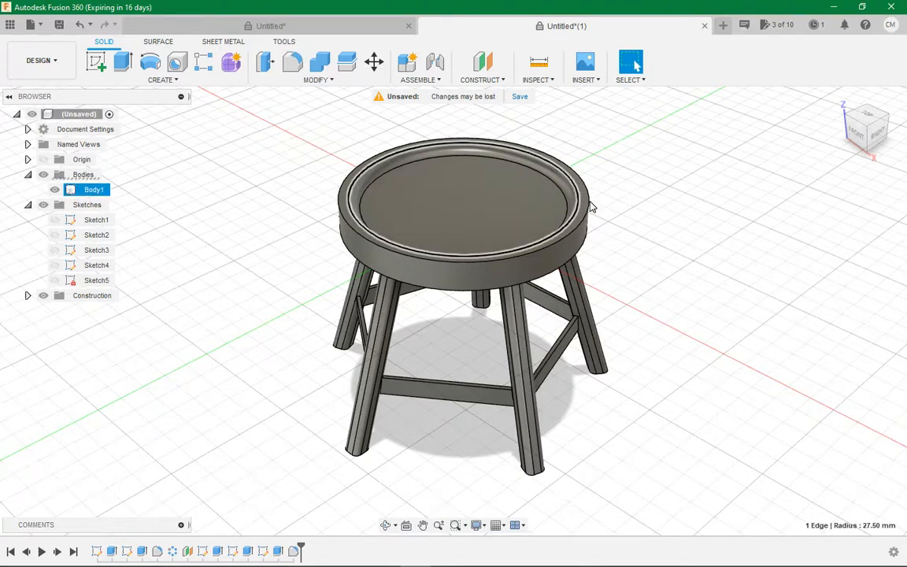
click(291, 61)
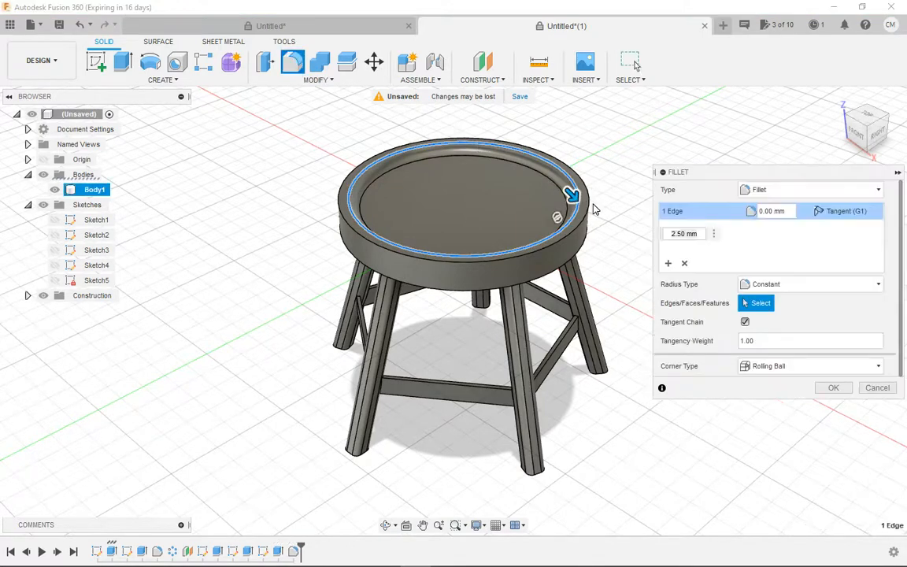
click(594, 201)
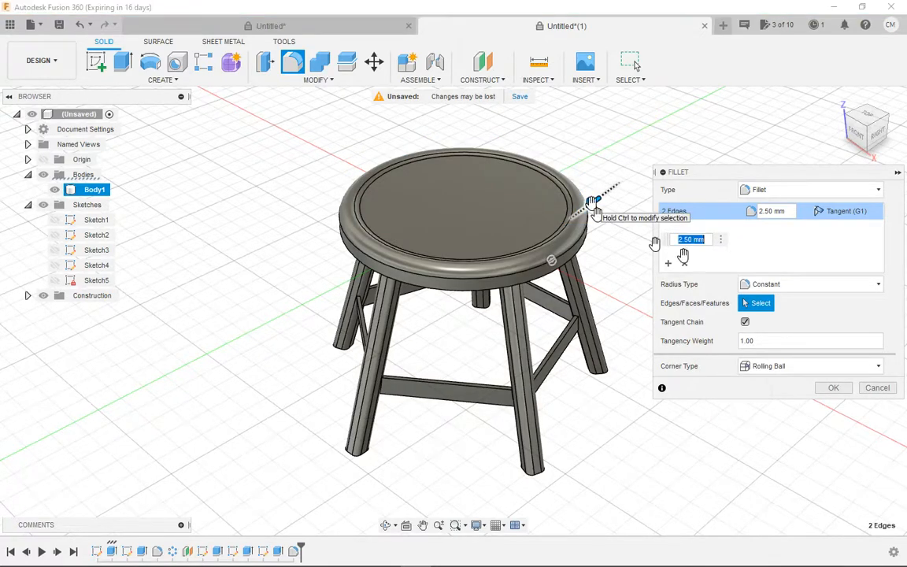
click(834, 387)
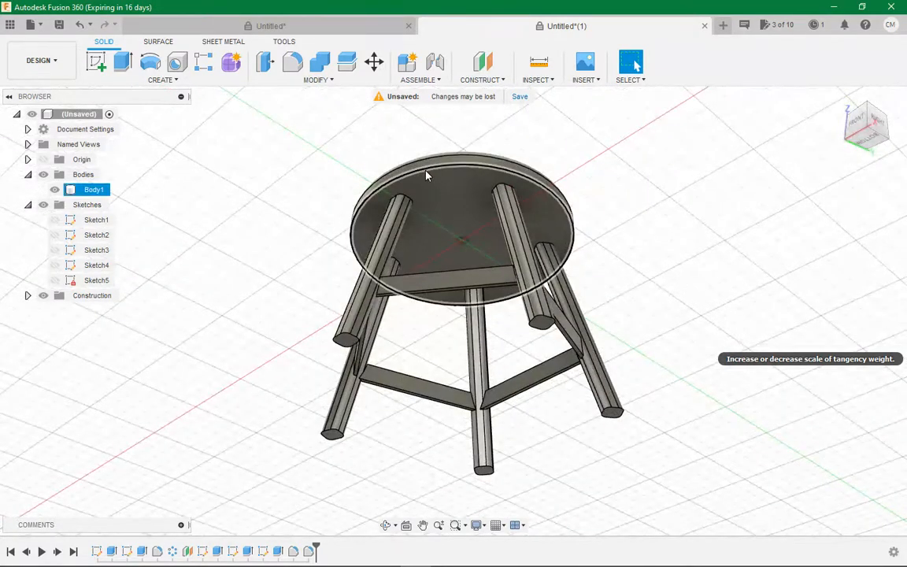
- Start a fillet on the seat's bottom edge
click(292, 62)
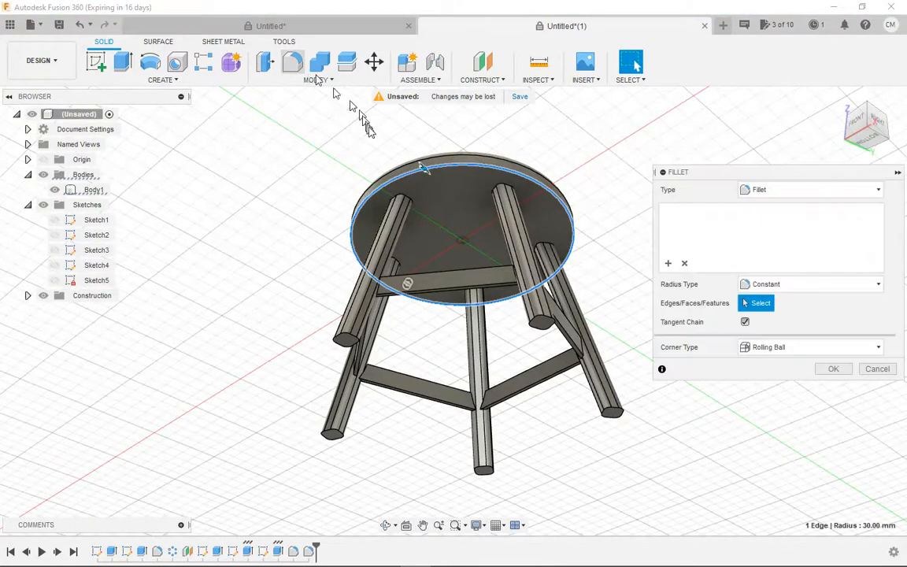
click(460, 166)
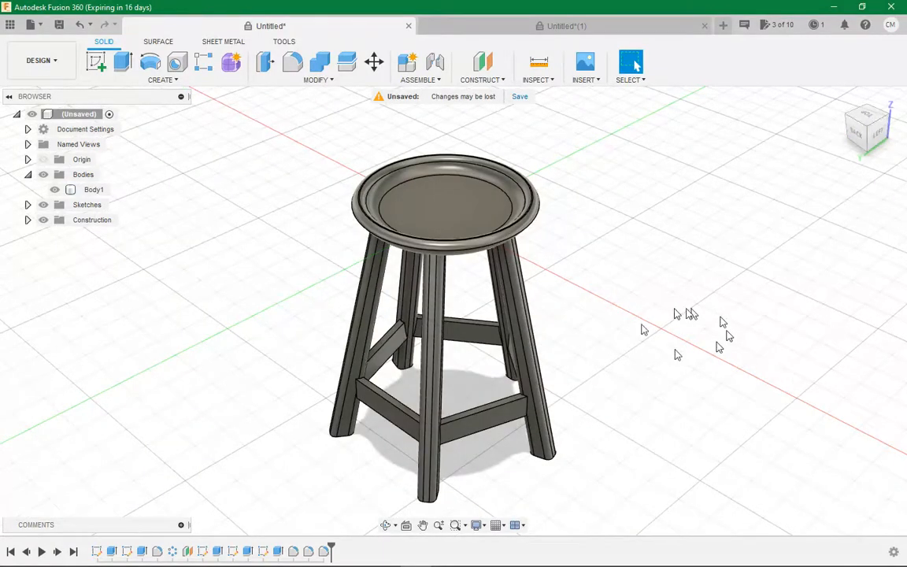
mouse_move(674, 315)
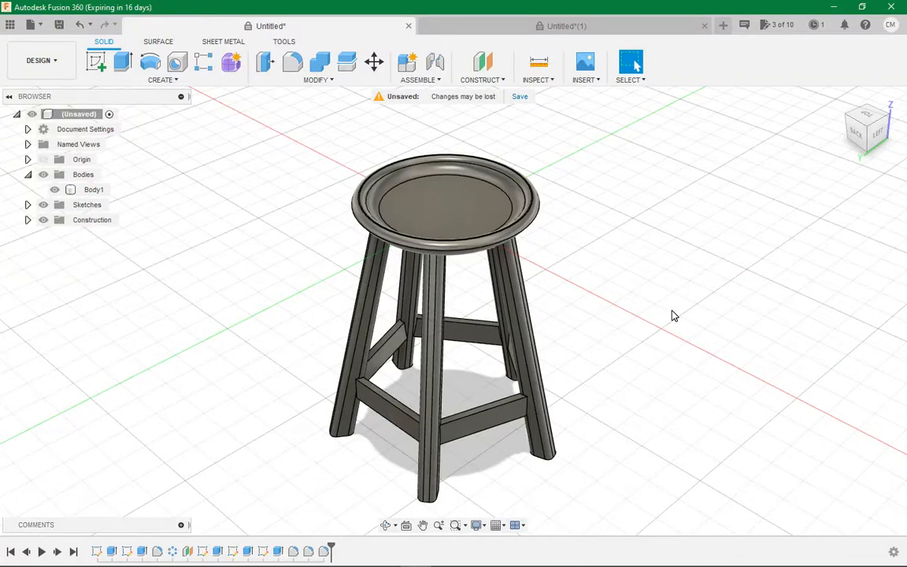